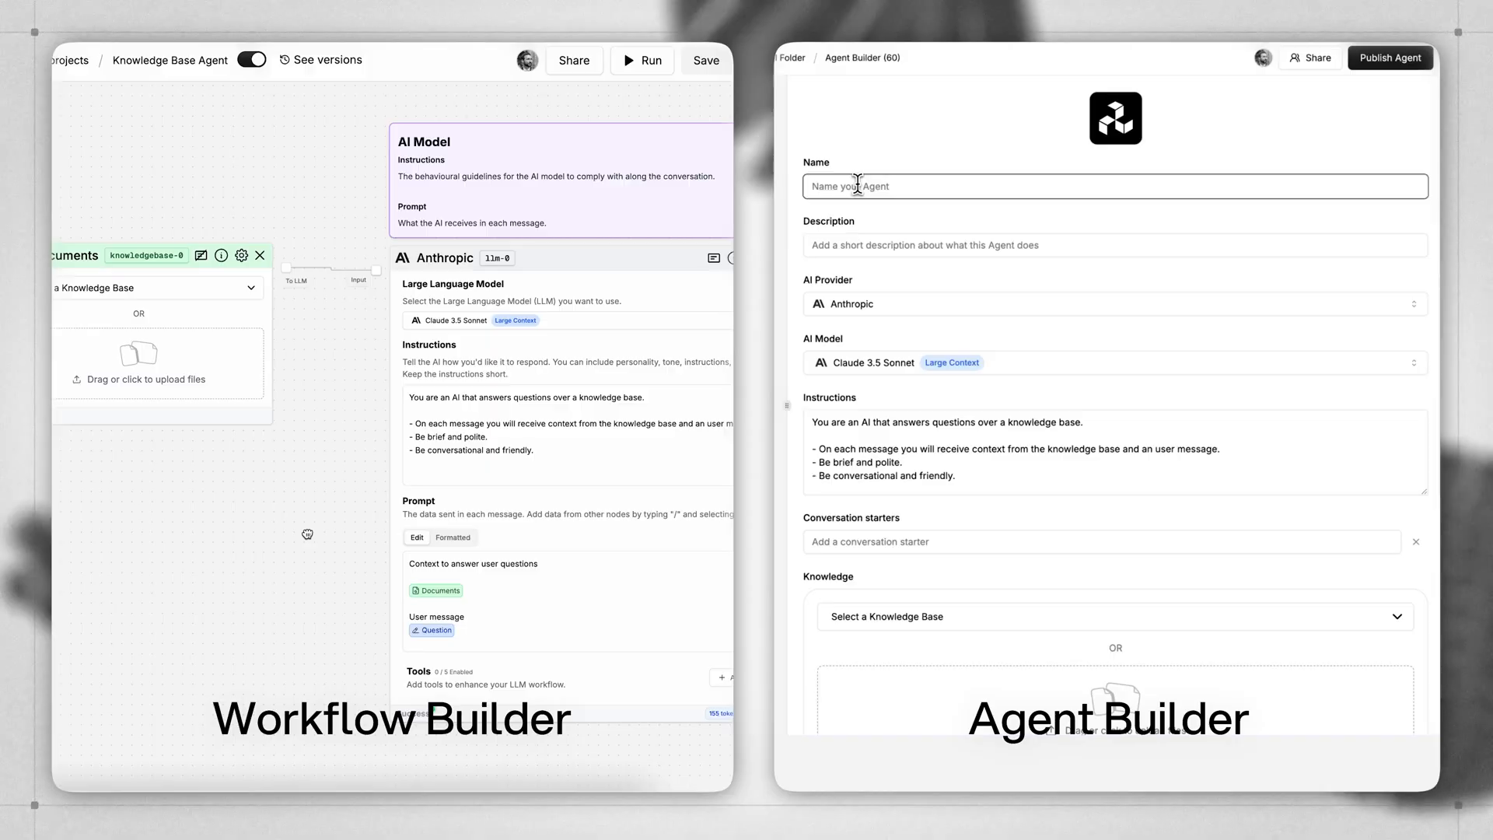
# - Create a new Quick Start agent from the Get started screen
pyautogui.scroll(-3)
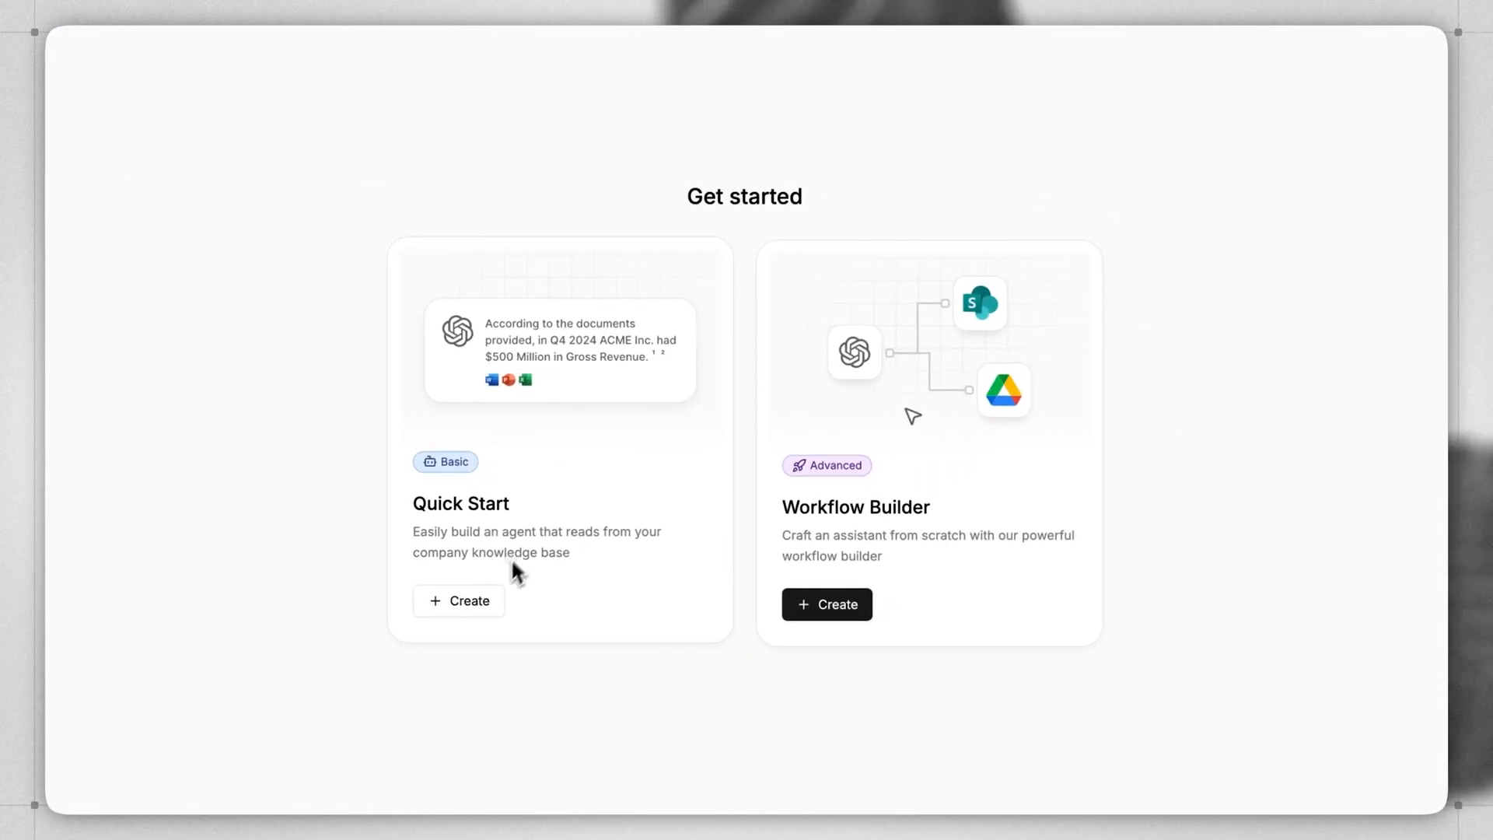
pyautogui.click(458, 601)
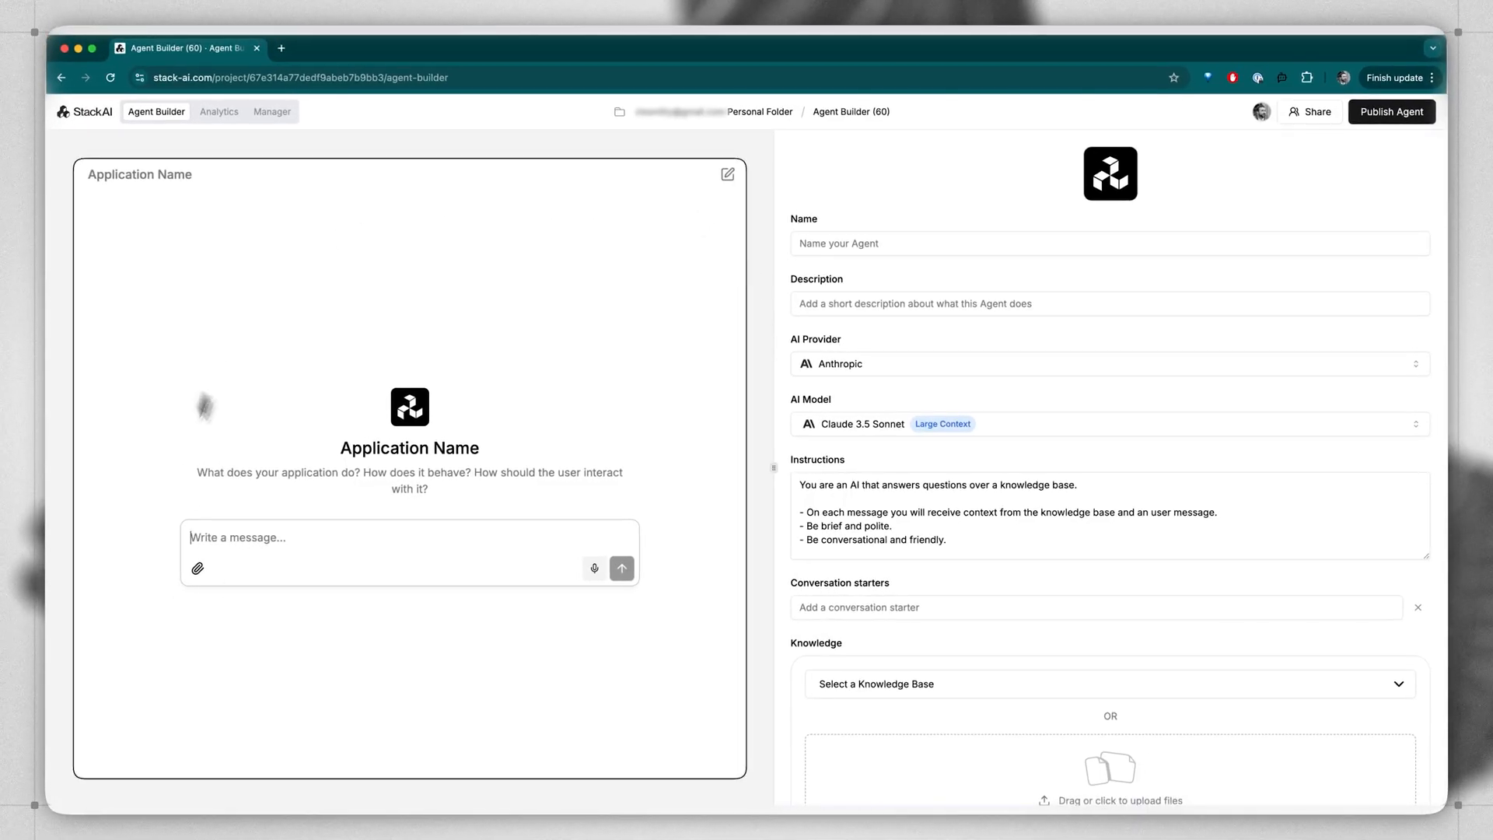
pyautogui.moveTo(481, 357)
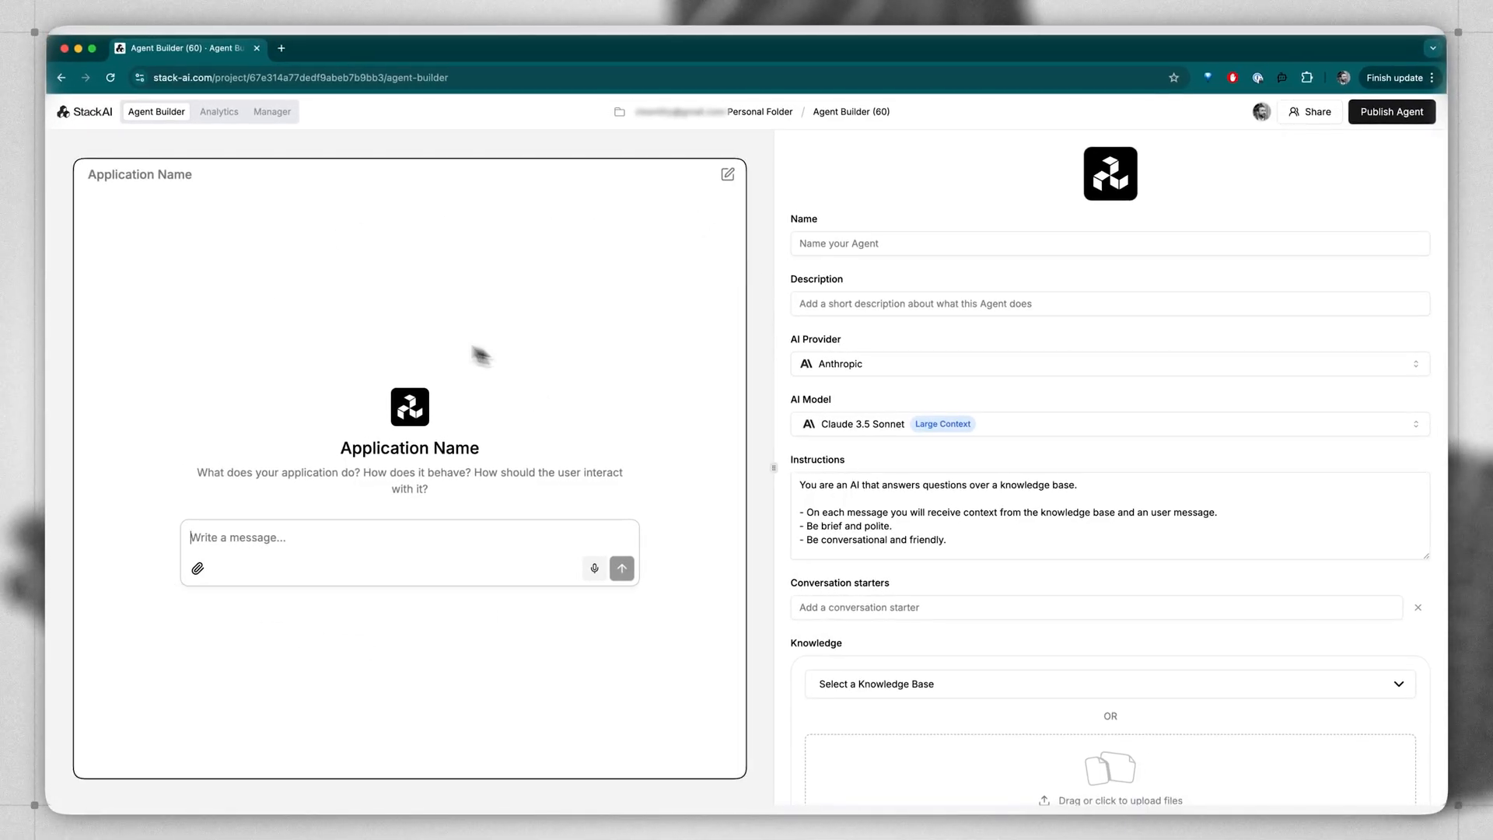
pyautogui.moveTo(341, 562)
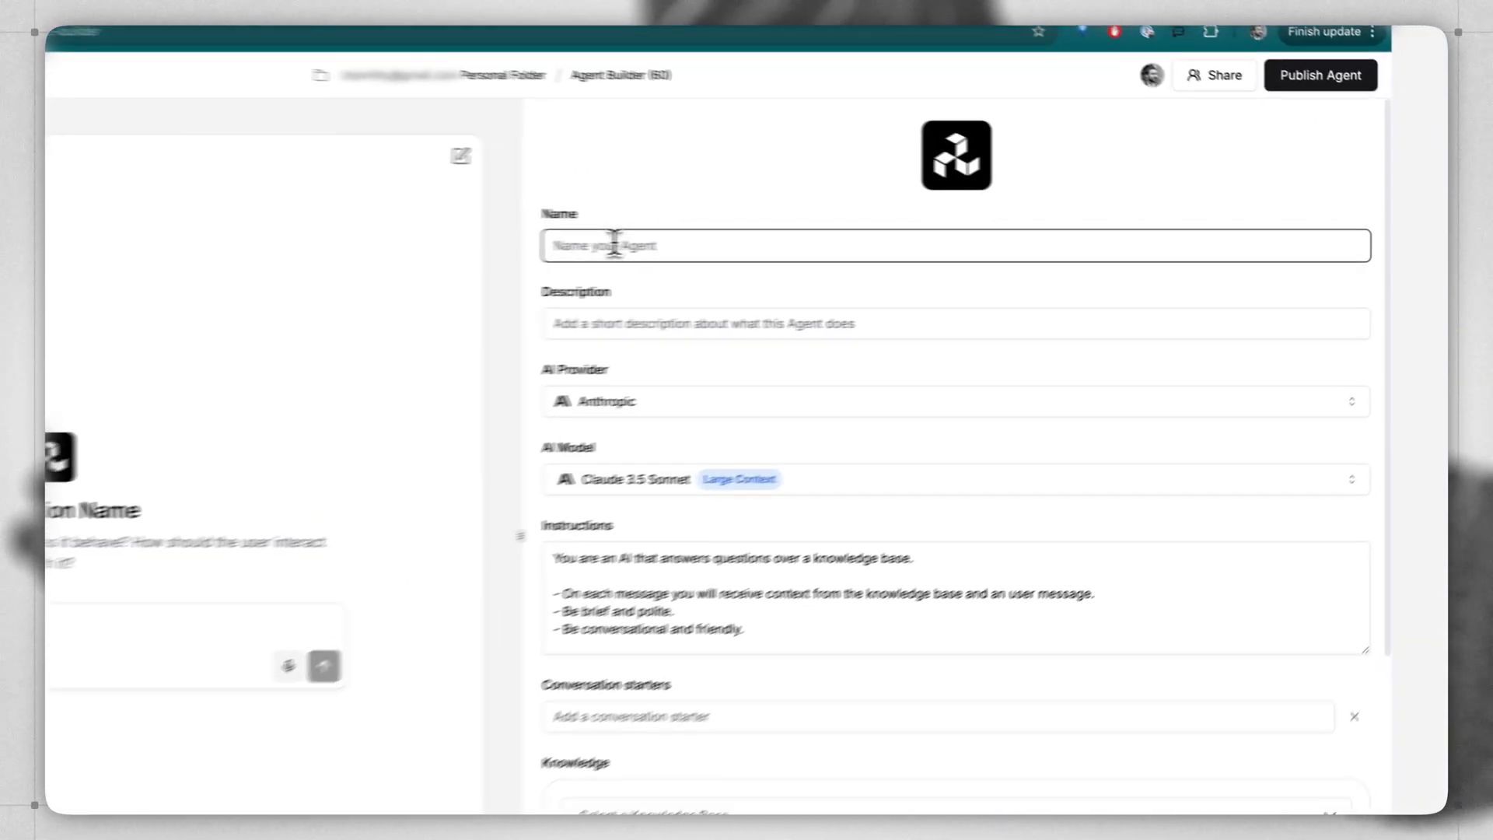
# - Name the agent 'Financial Assistant', described as 'A helper to review and summarize financial docs'
pyautogui.write('Financial Assist')
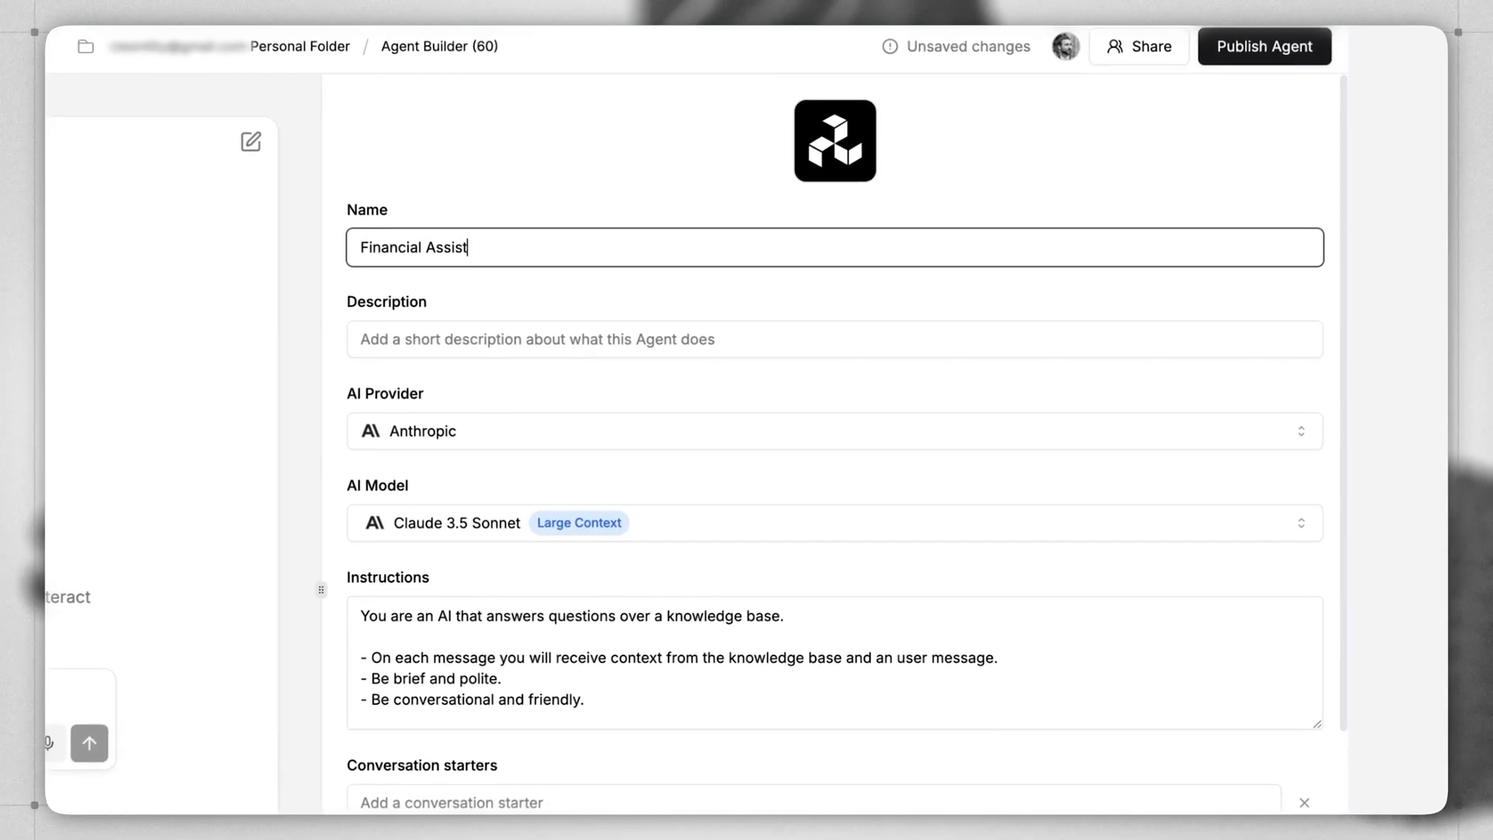
pyautogui.write('A helper to review and summarize financial docs')
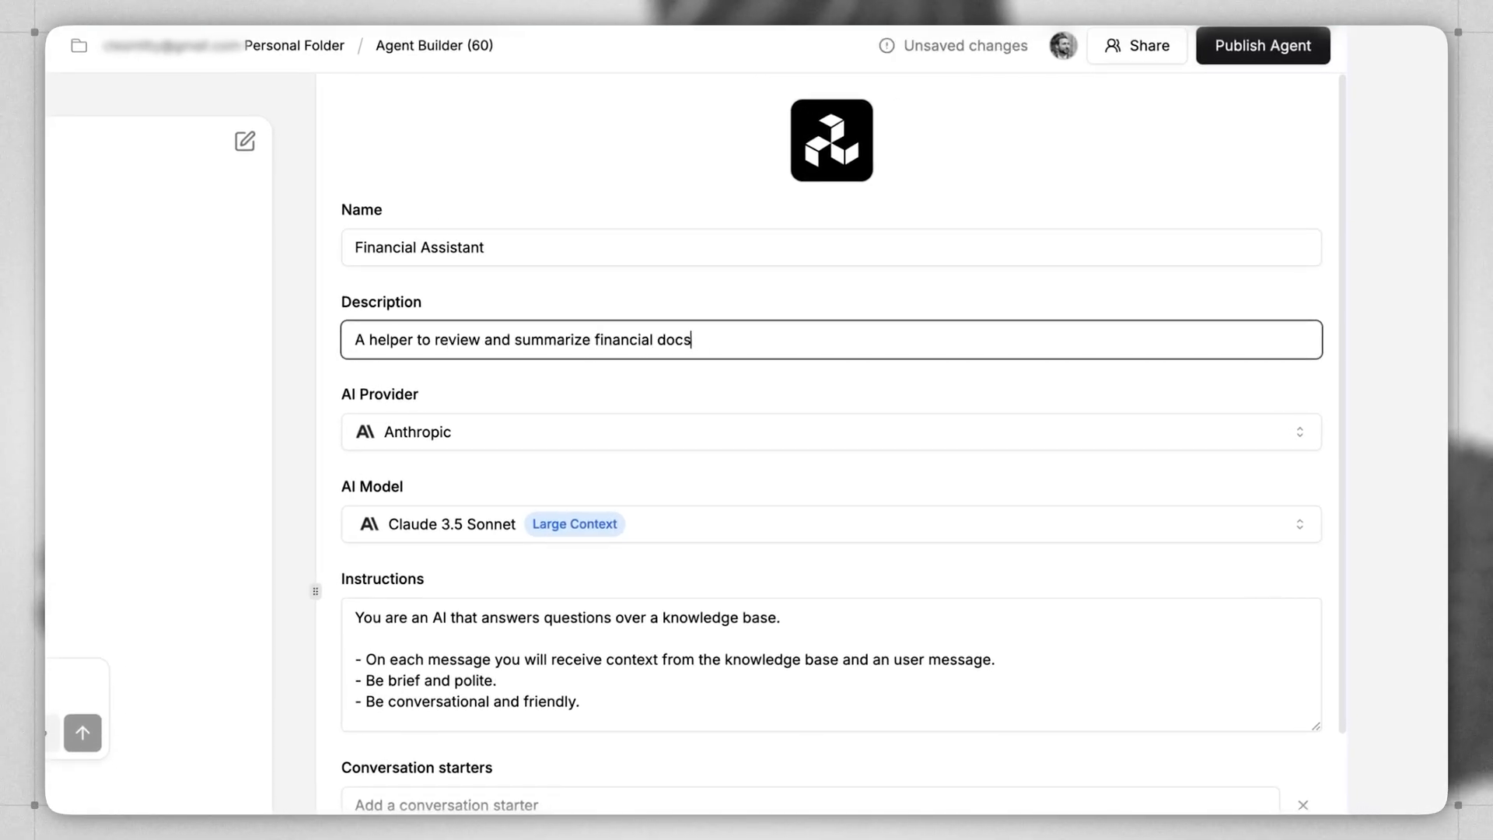
pyautogui.click(831, 141)
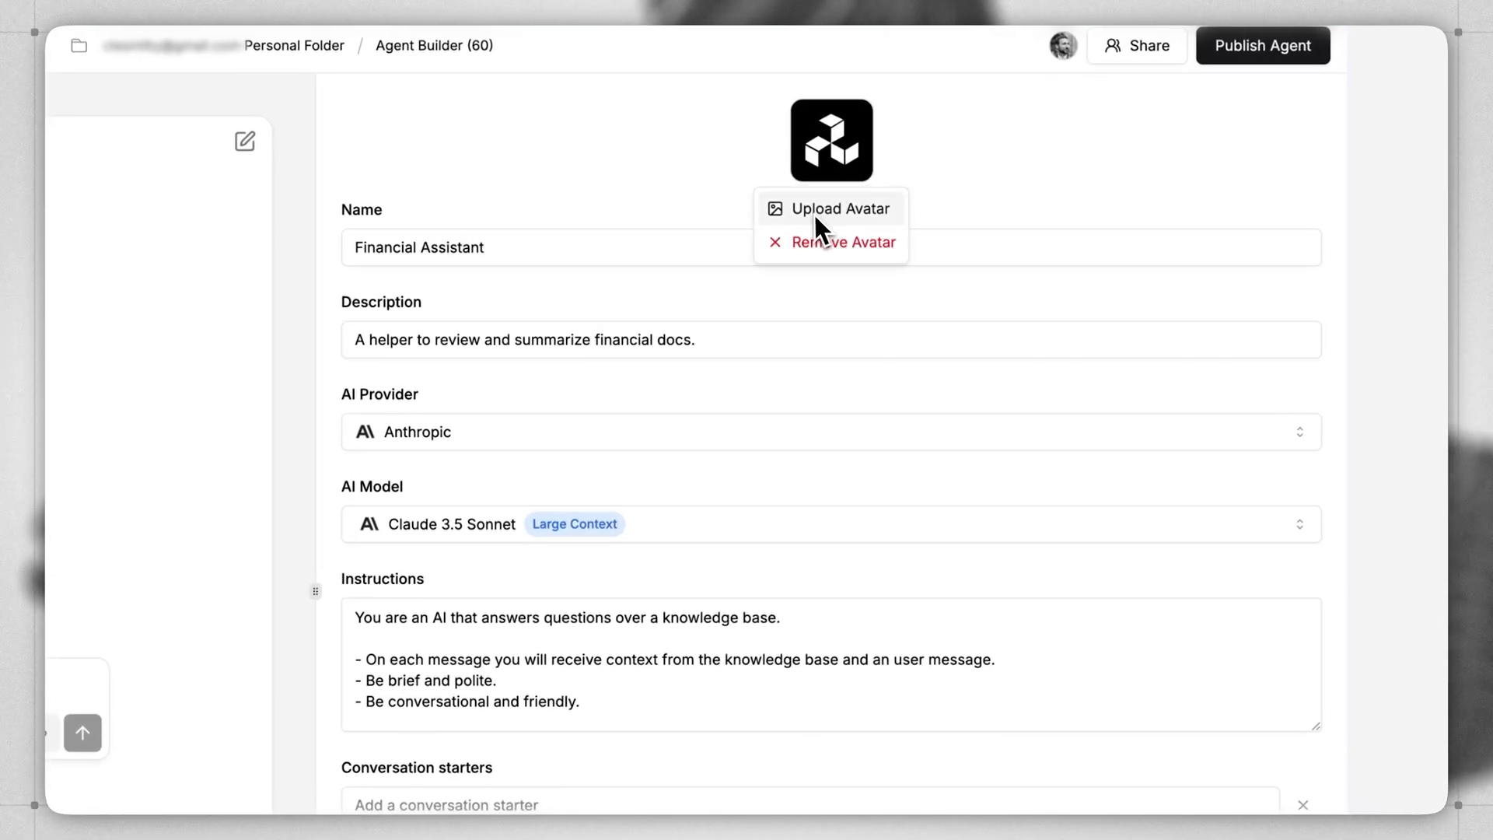
pyautogui.click(615, 166)
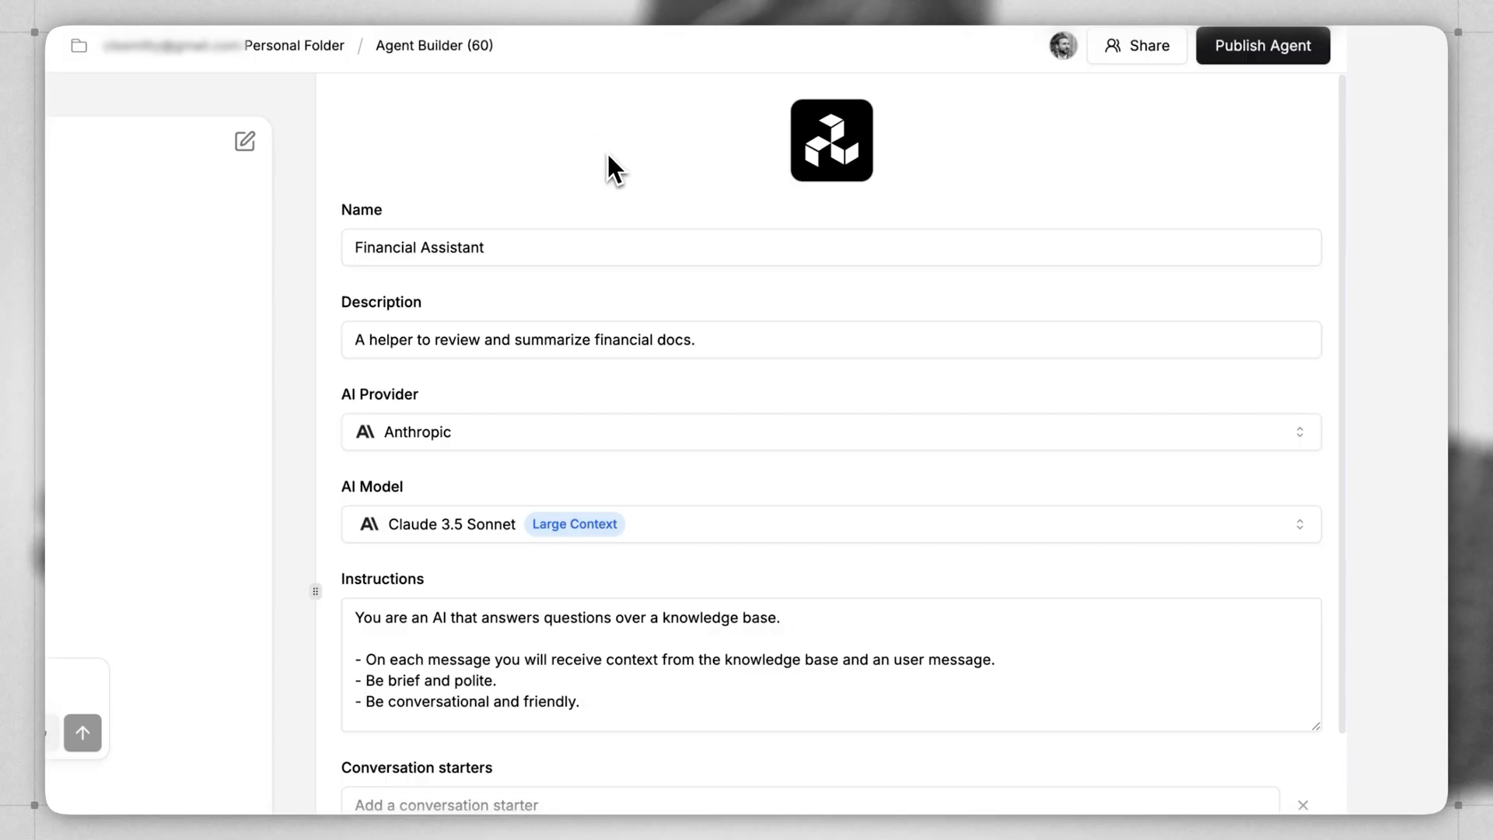
pyautogui.scroll(-3)
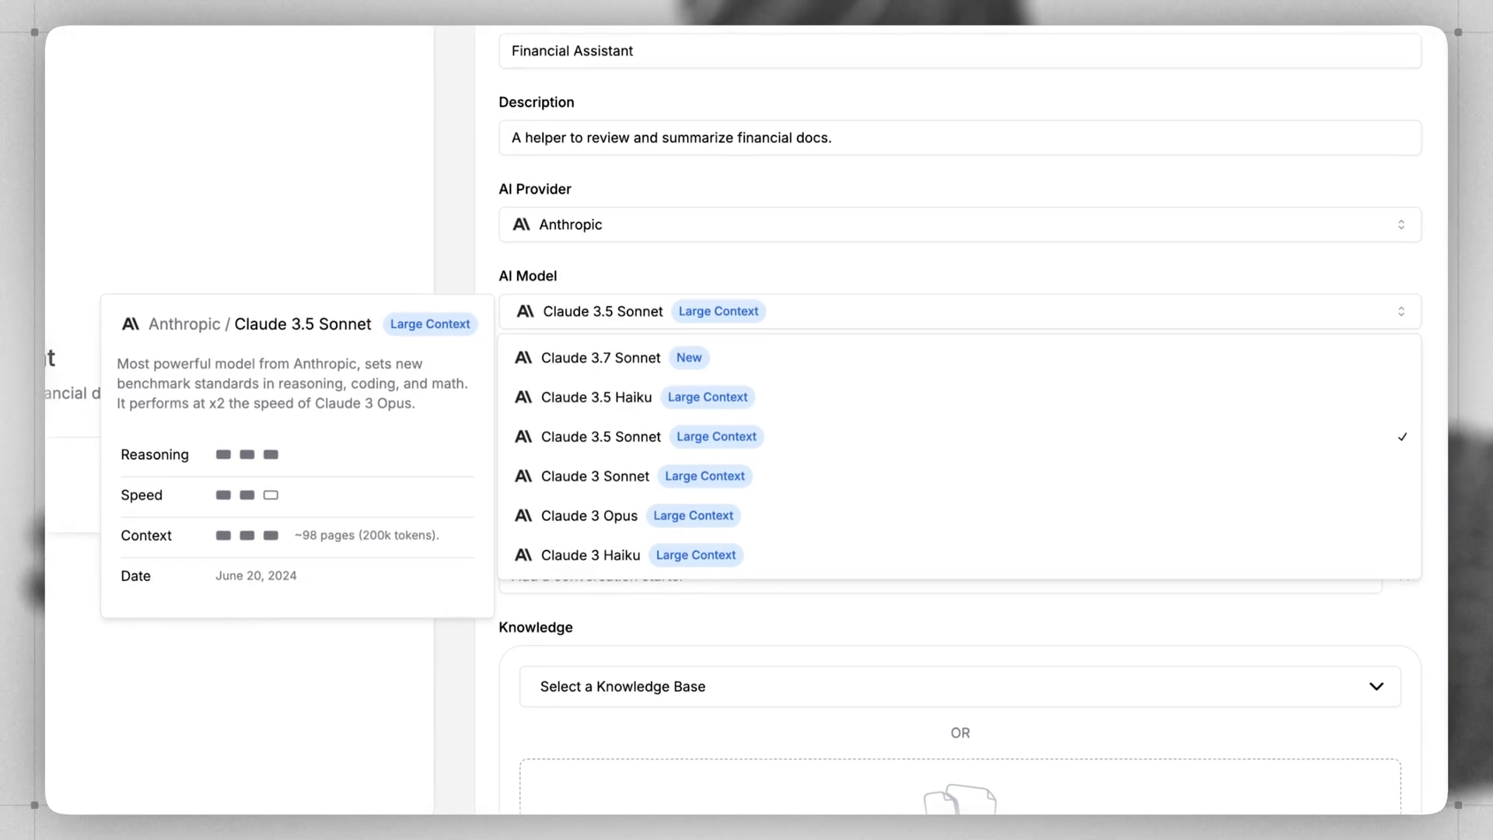
pyautogui.moveTo(612, 302)
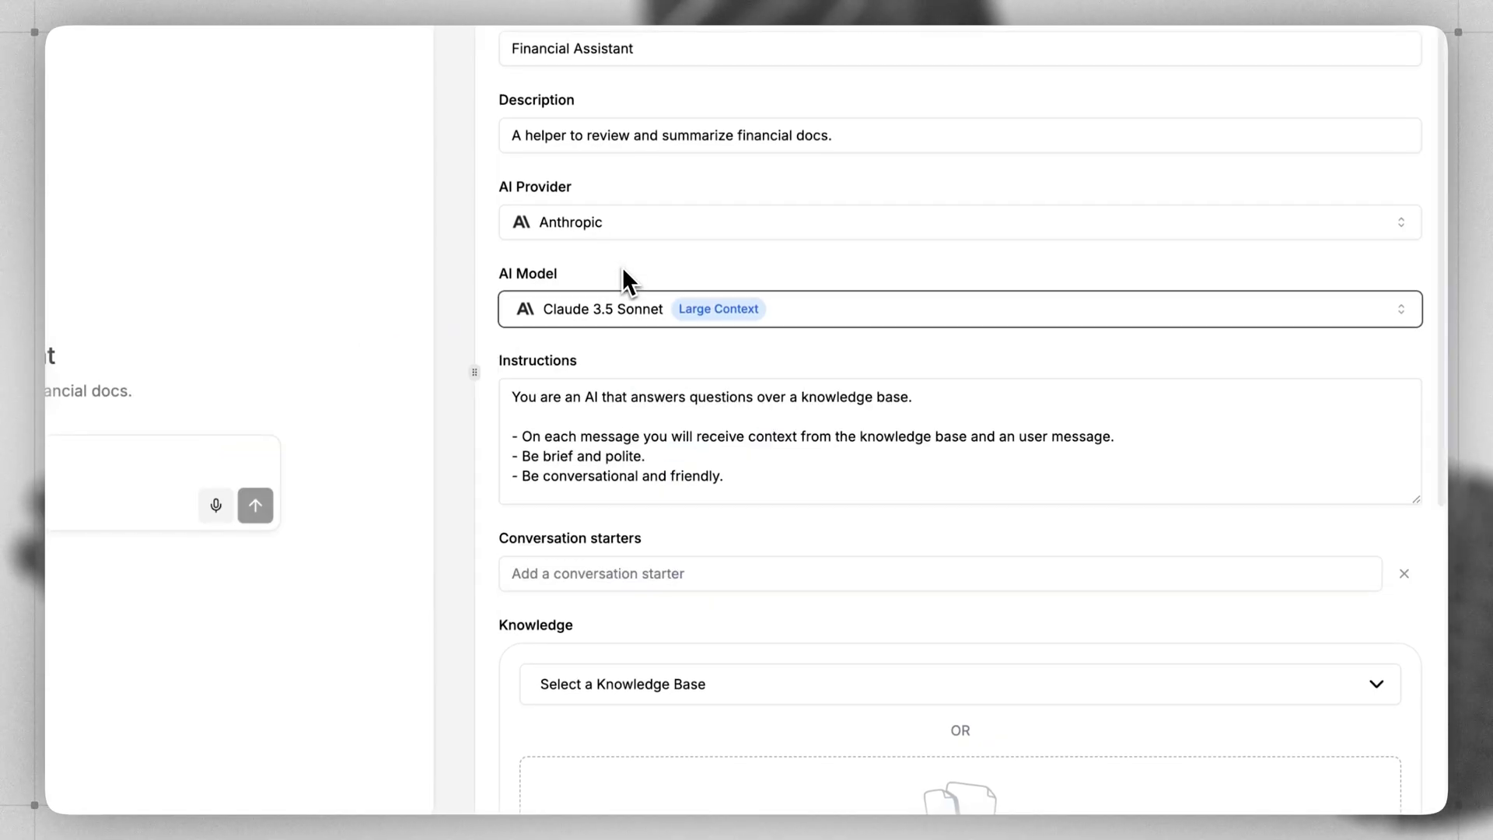
pyautogui.scroll(-3)
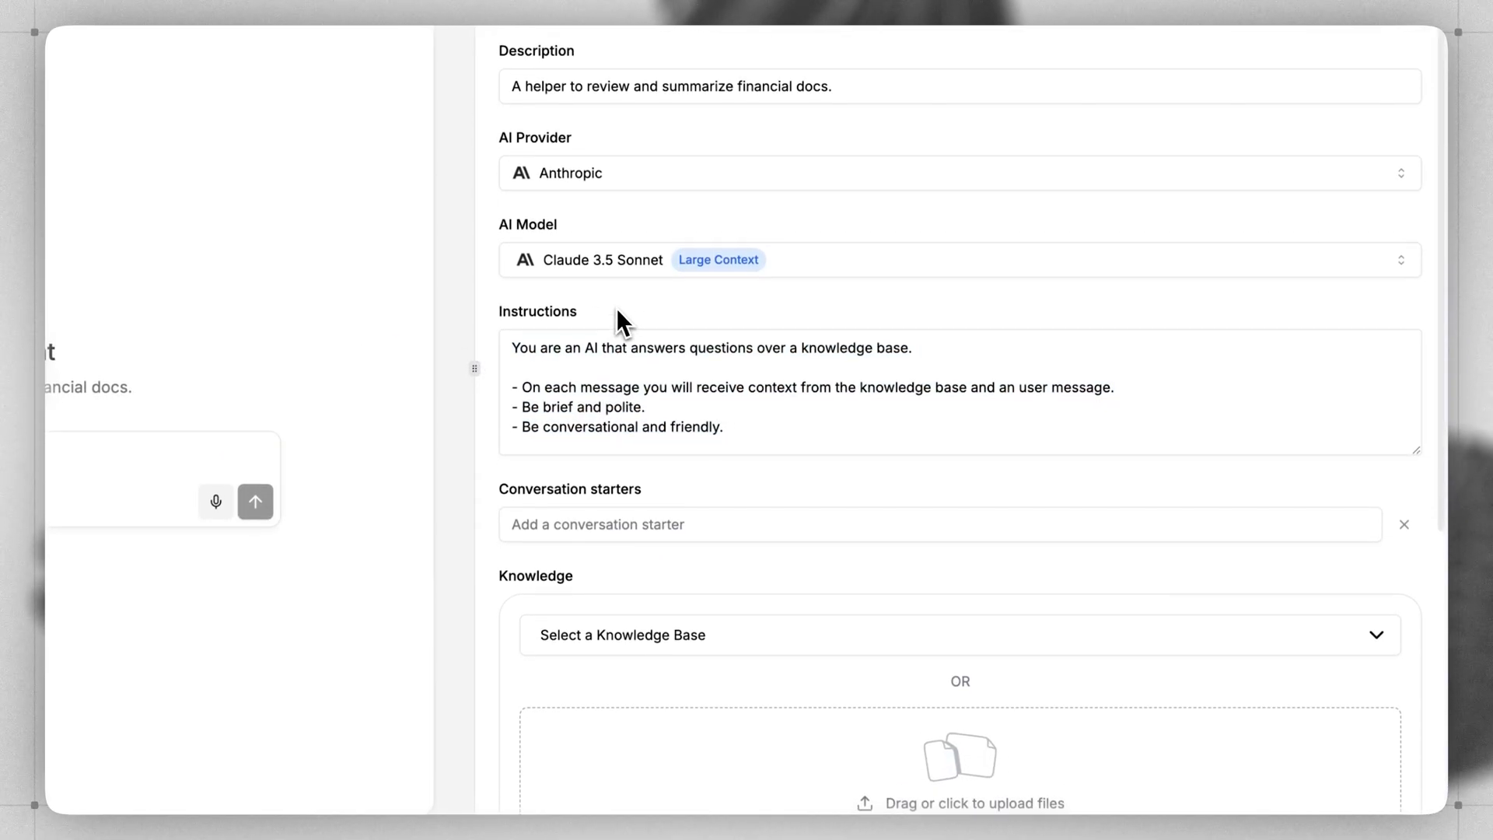
pyautogui.scroll(-3)
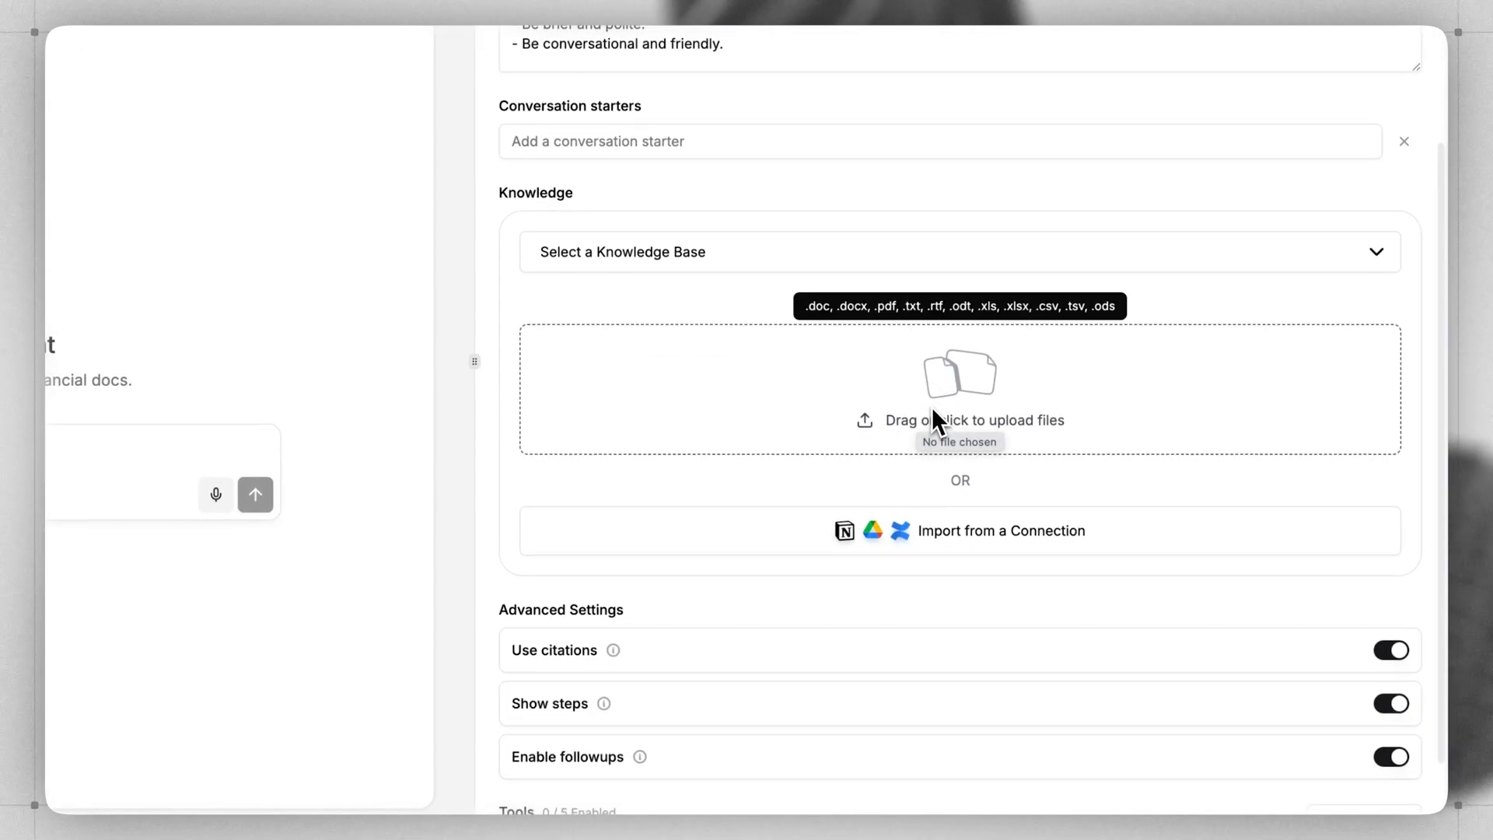
pyautogui.moveTo(935, 404)
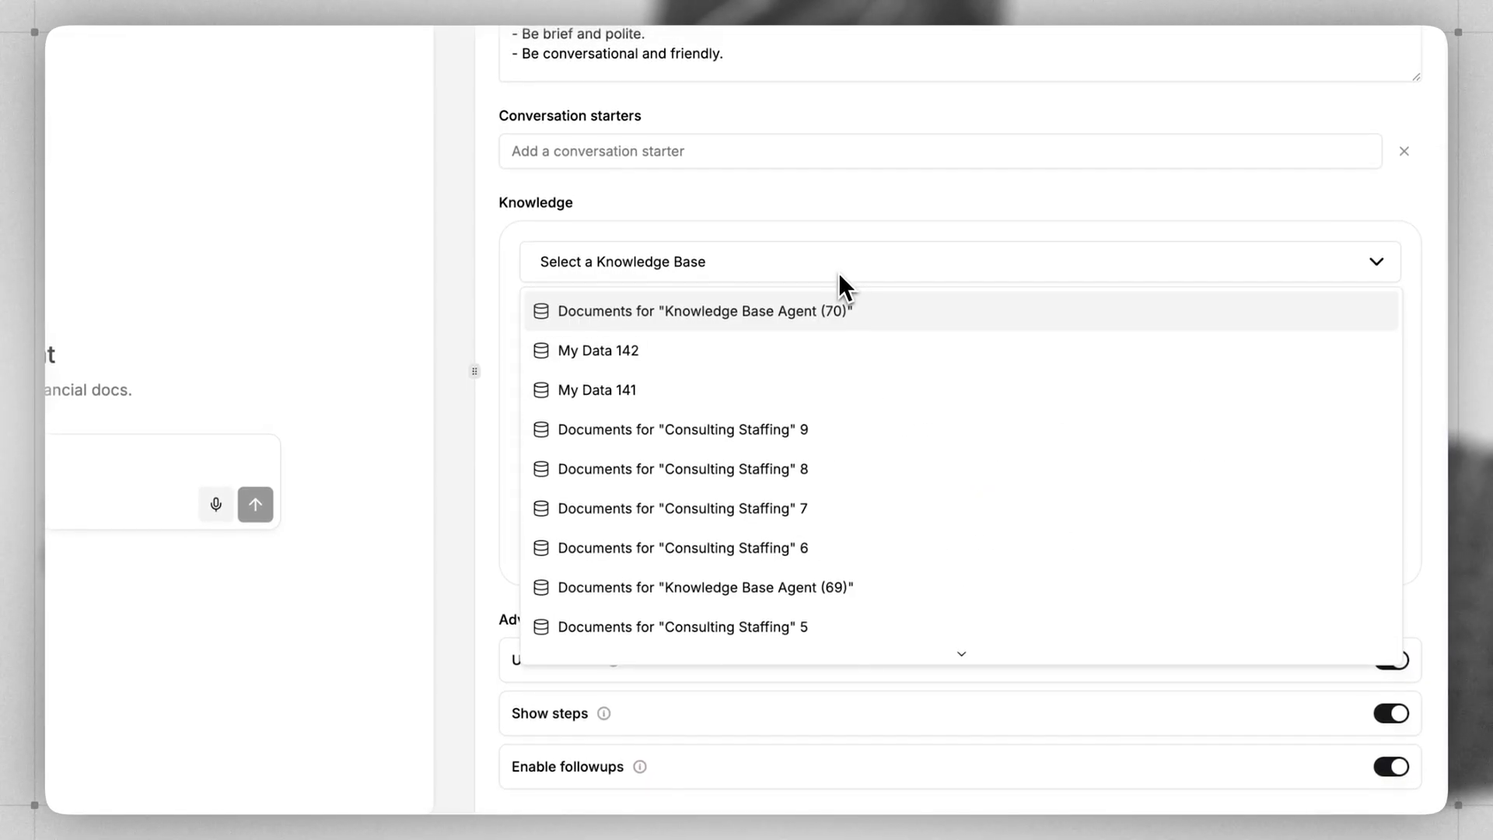
# - Attach Financial Reports, expand Deals Team, and open Expanding Finance.pdf's details
pyautogui.scroll(-3)
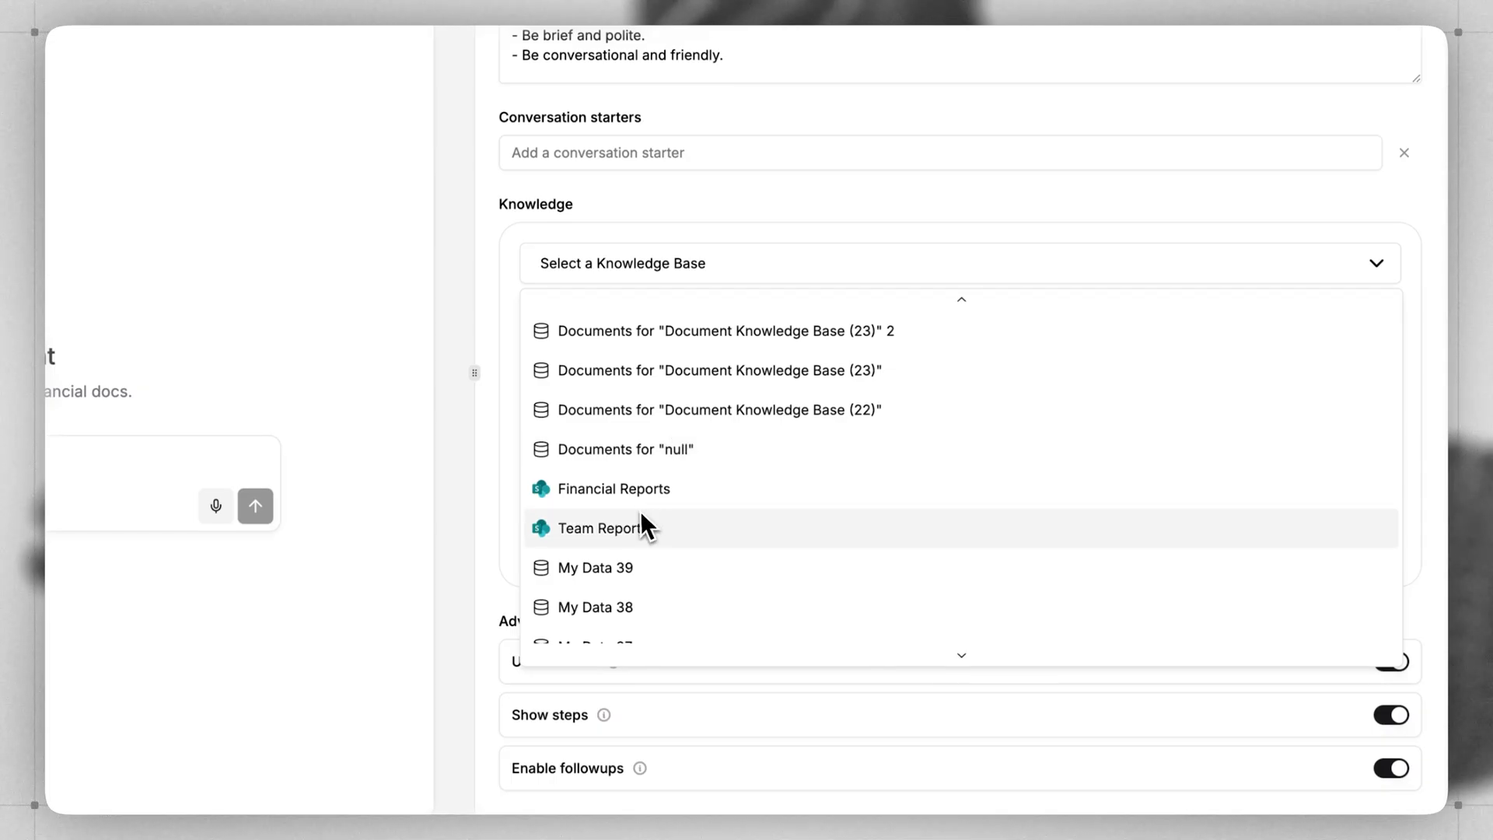
pyautogui.click(614, 488)
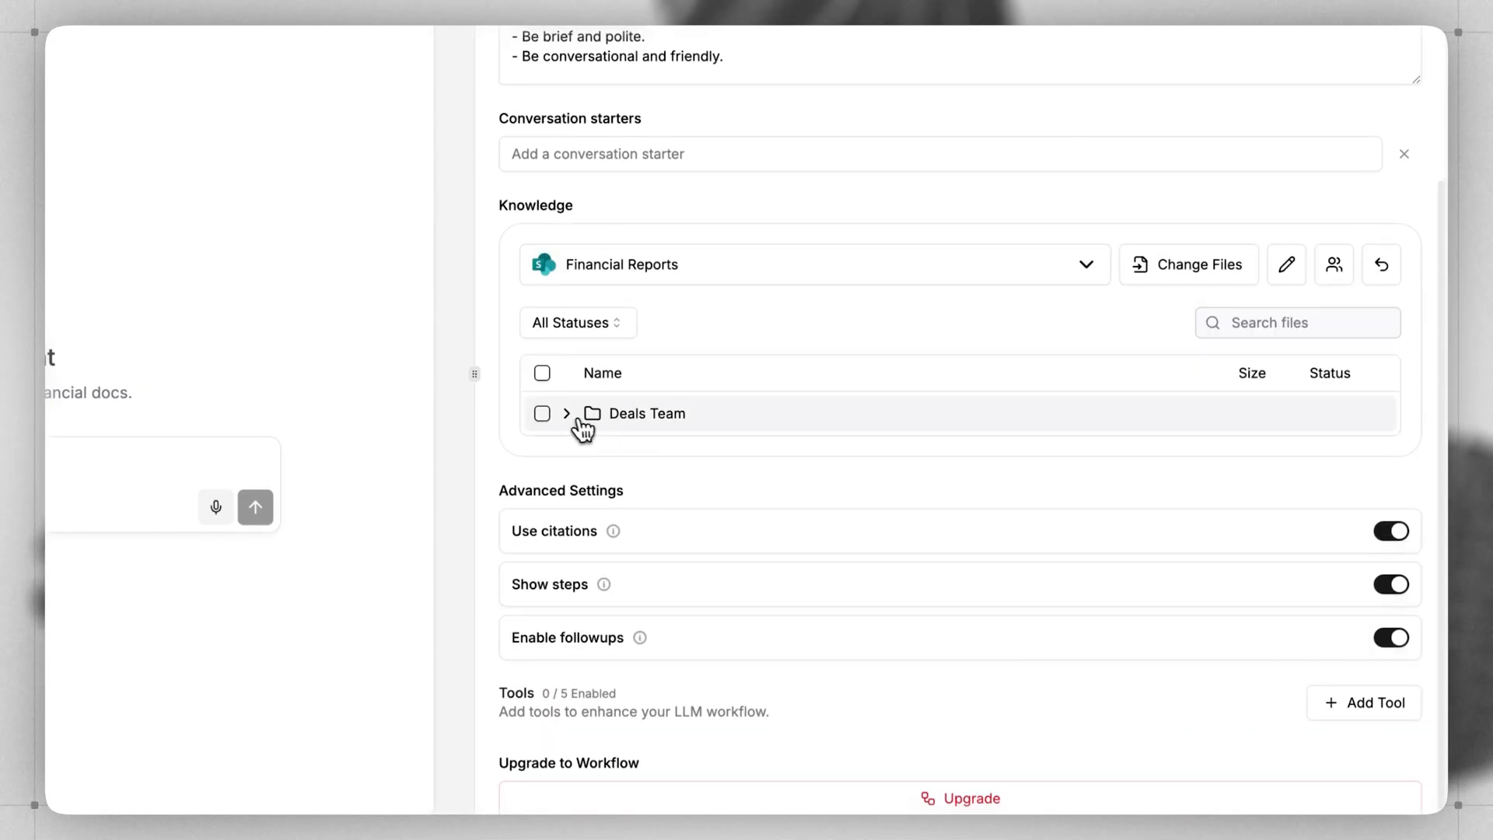
pyautogui.click(567, 414)
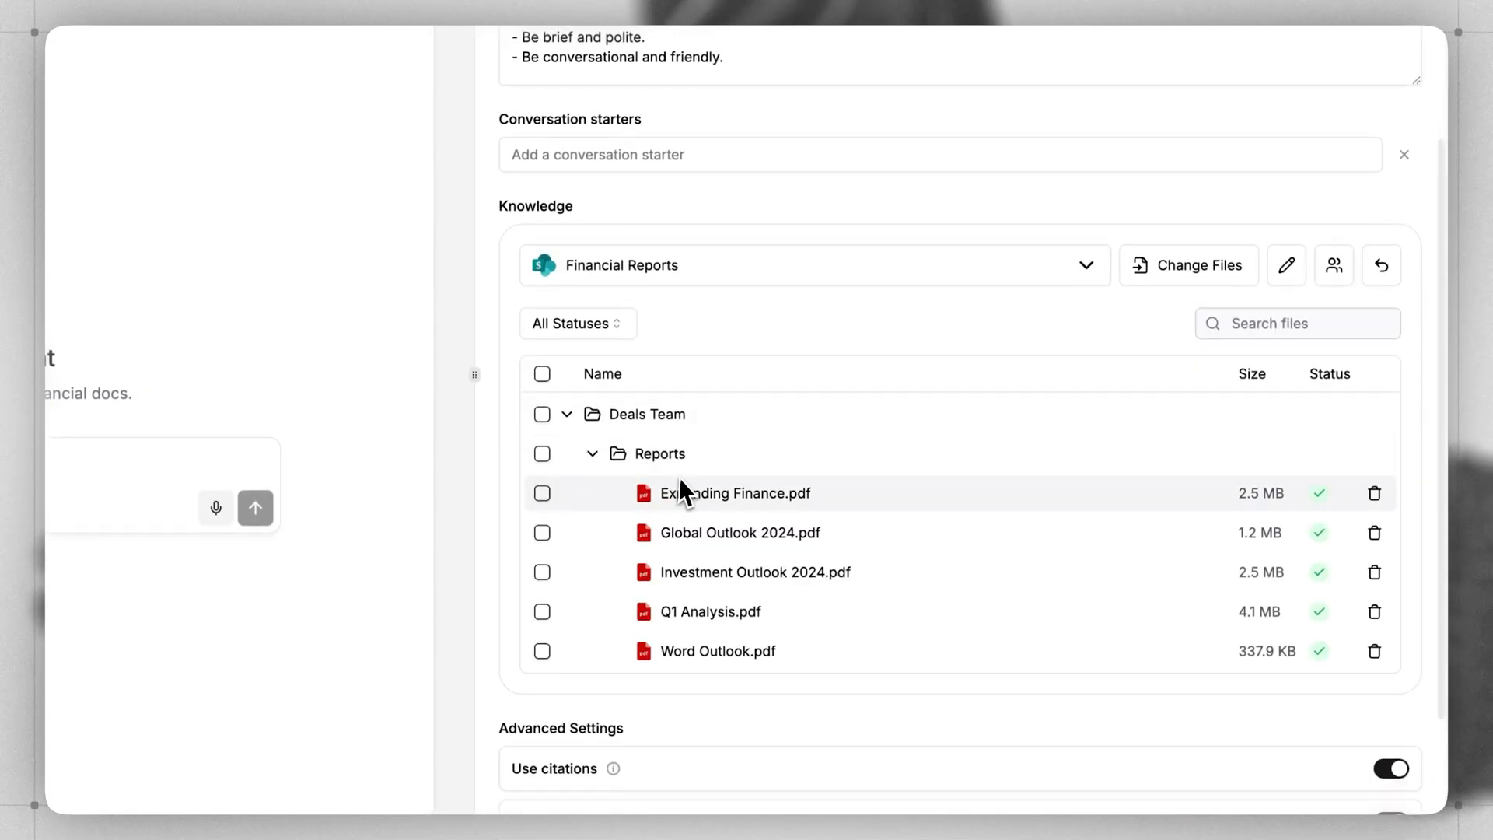
pyautogui.click(729, 493)
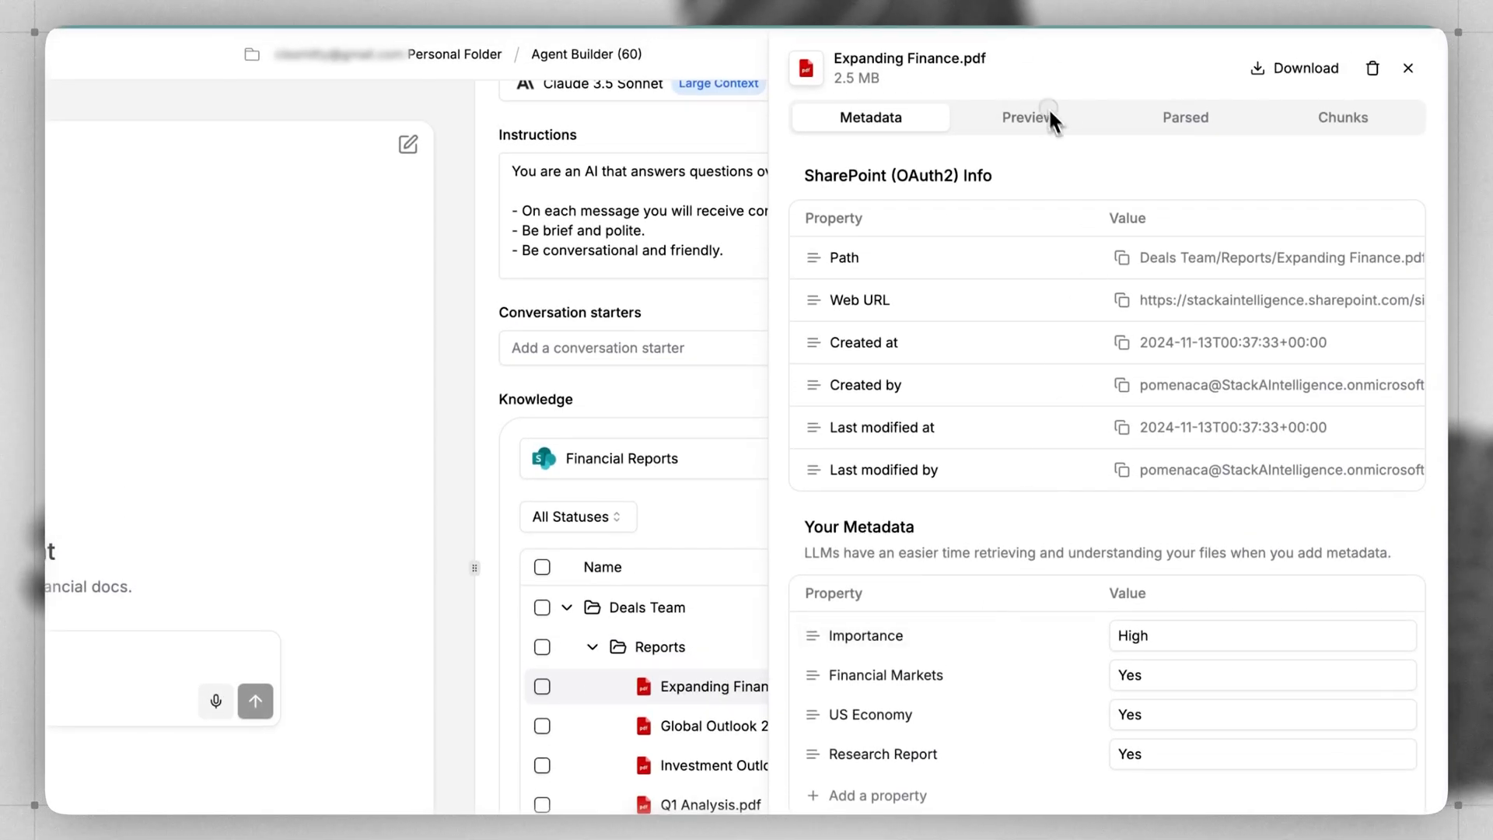
# - Review Expanding Finance.pdf's preview and chunks, then close its details panel
pyautogui.click(1030, 118)
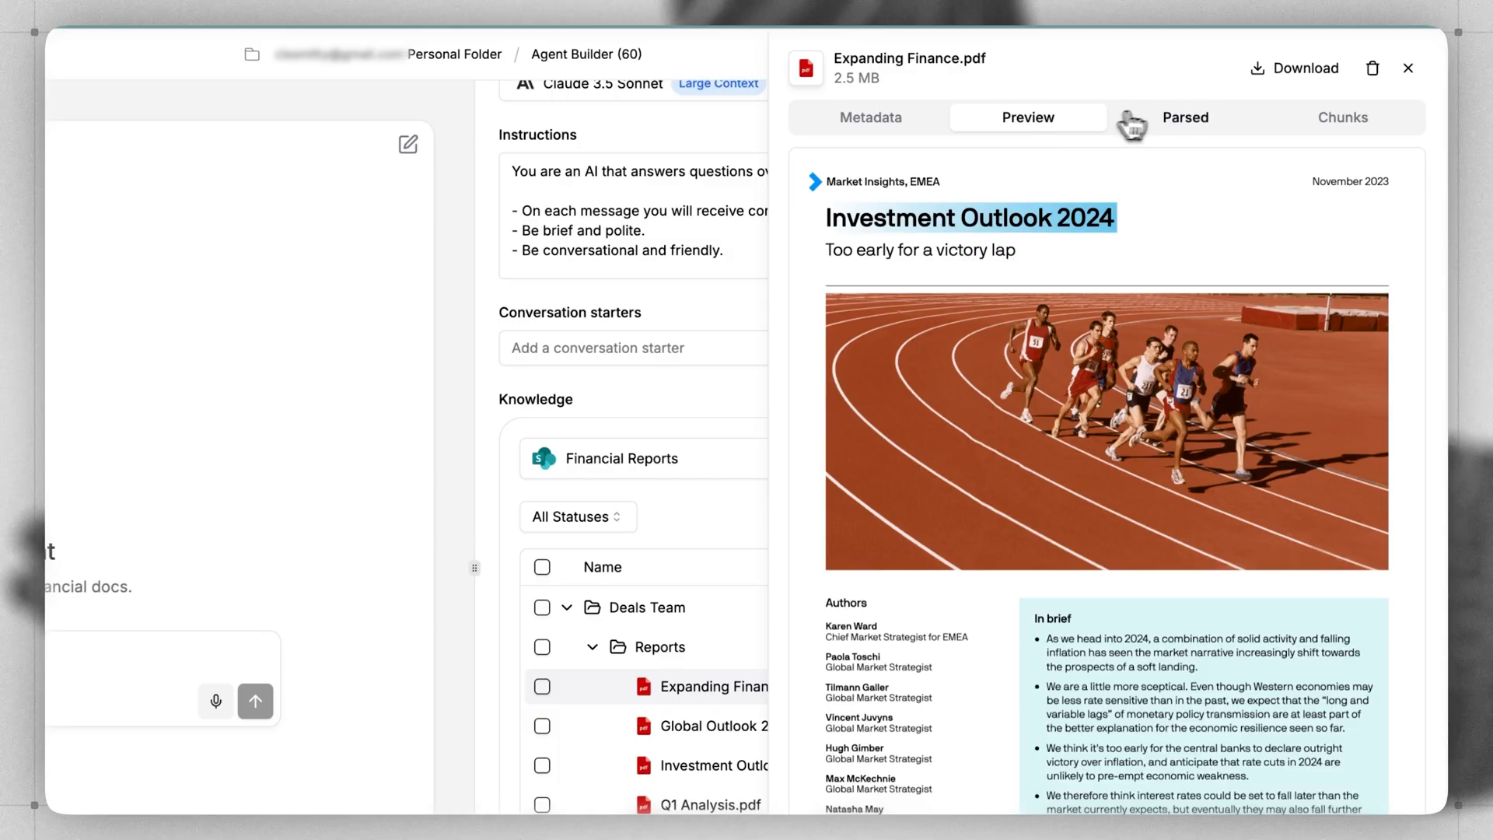
pyautogui.click(1343, 117)
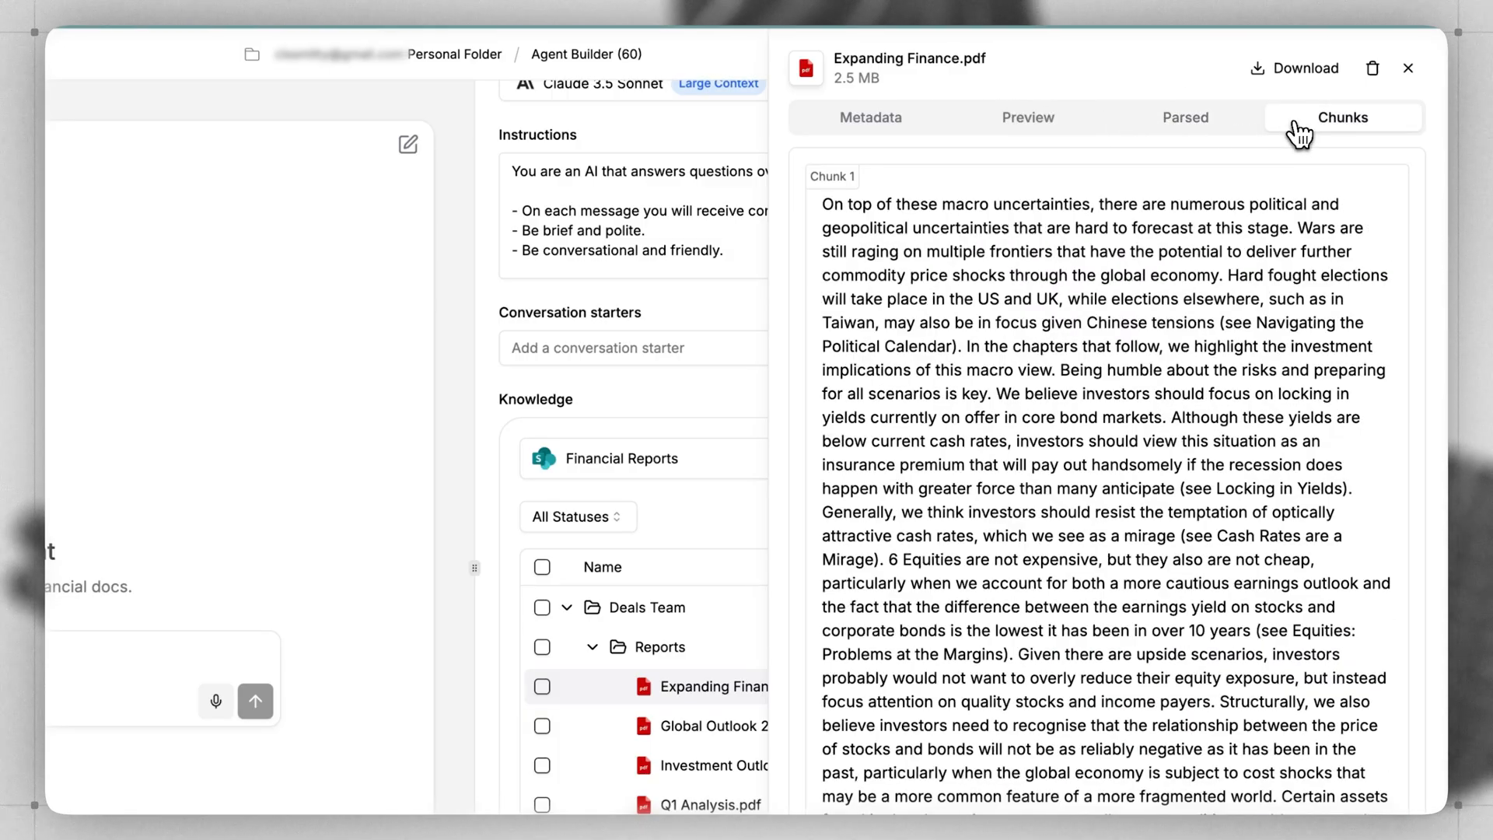
pyautogui.click(1404, 68)
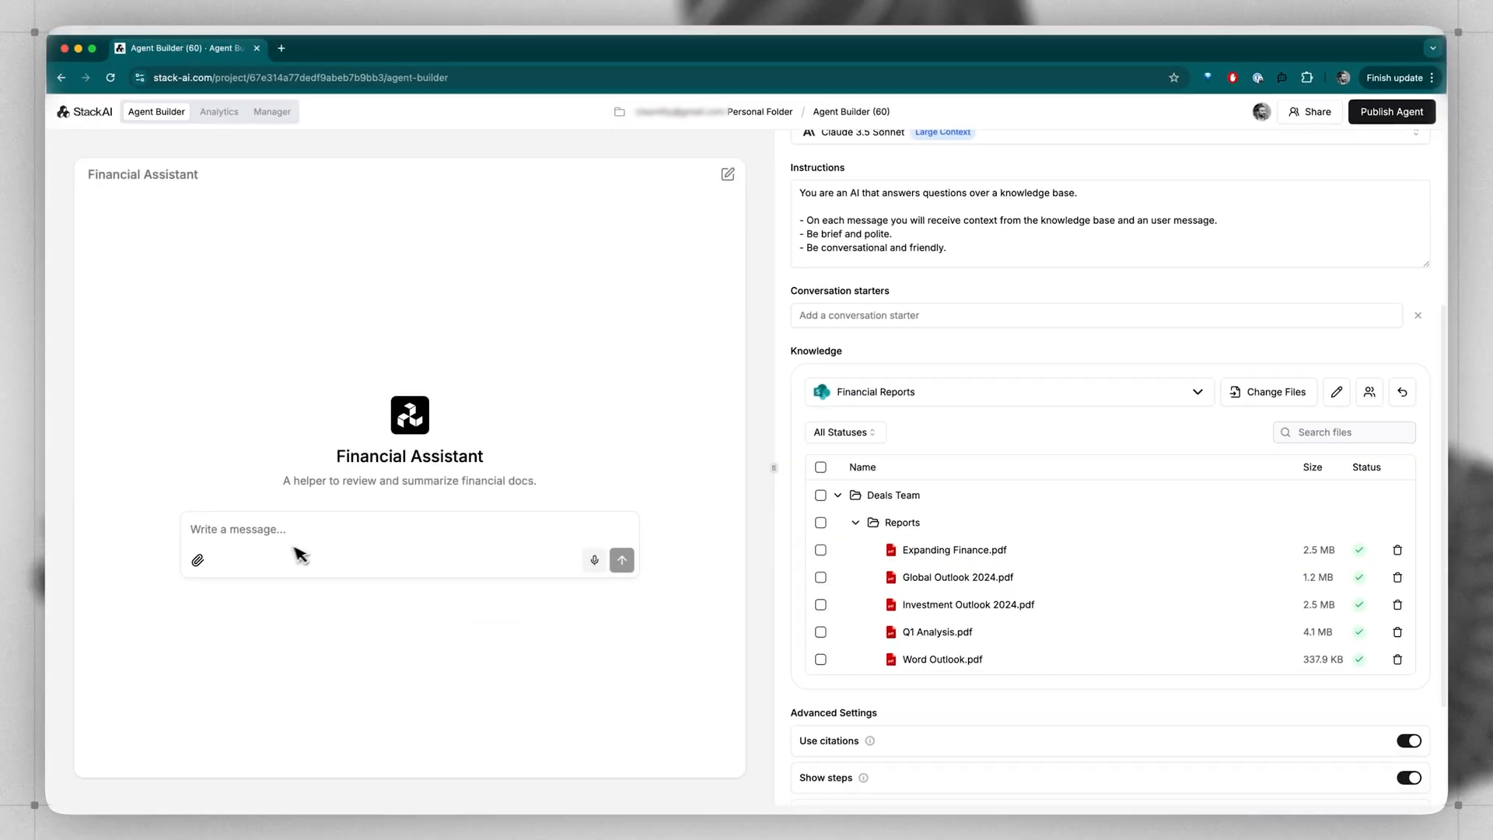
pyautogui.moveTo(914, 640)
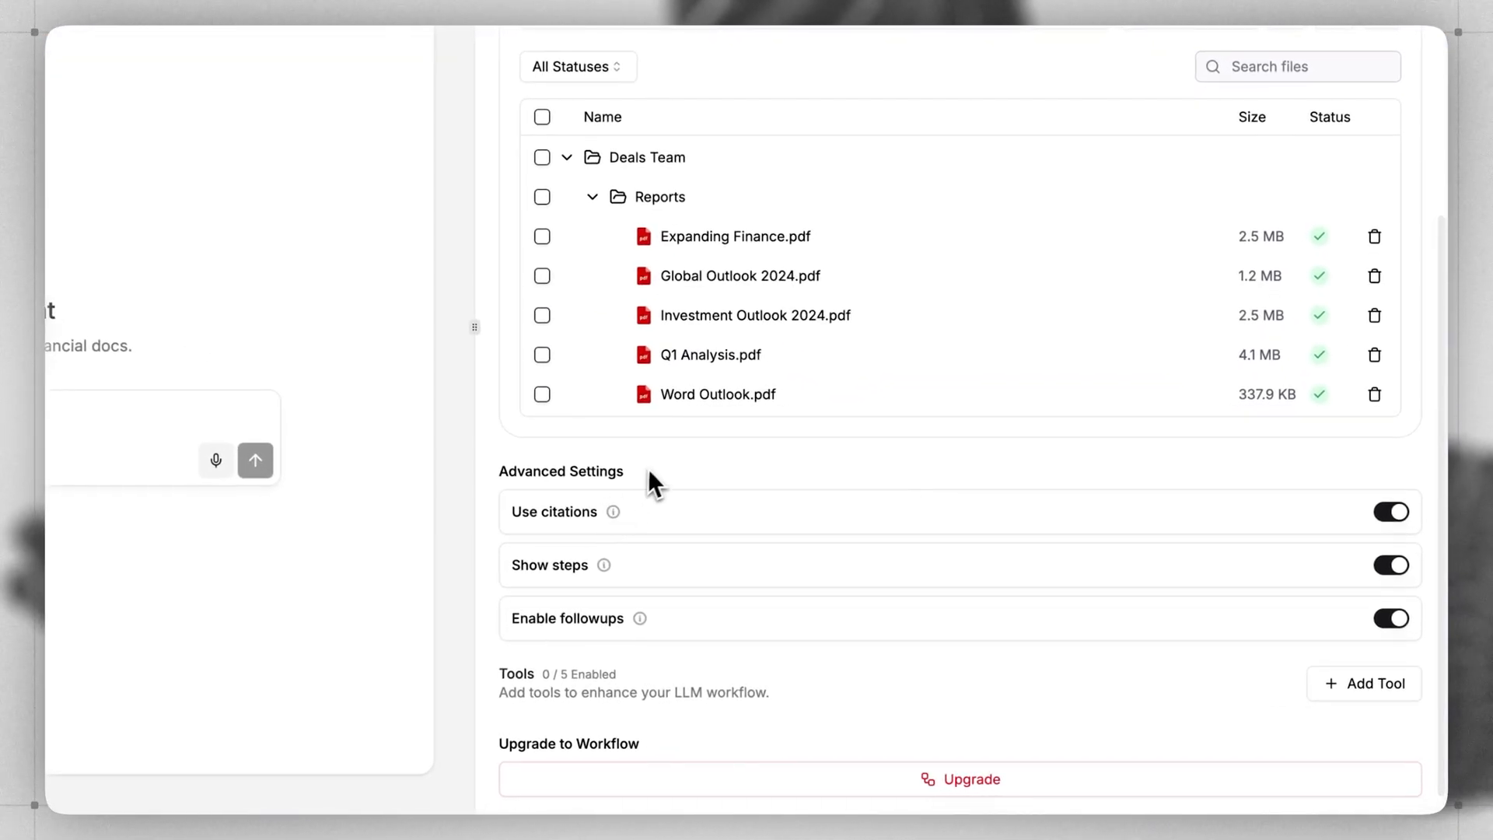
# - Enable the Use citations and Show steps toggles in Advanced Settings
pyautogui.click(1391, 512)
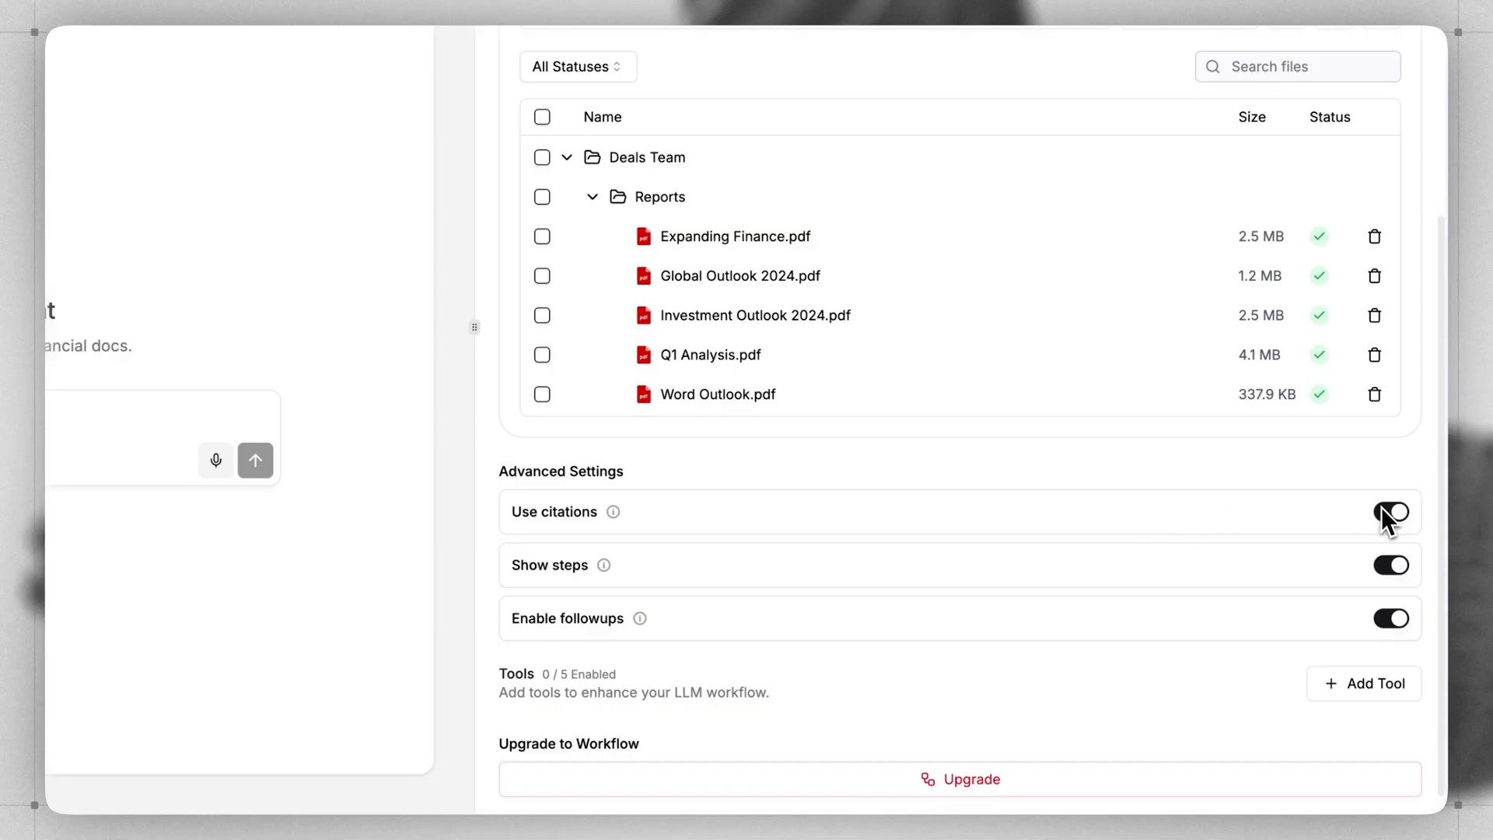
pyautogui.click(1391, 512)
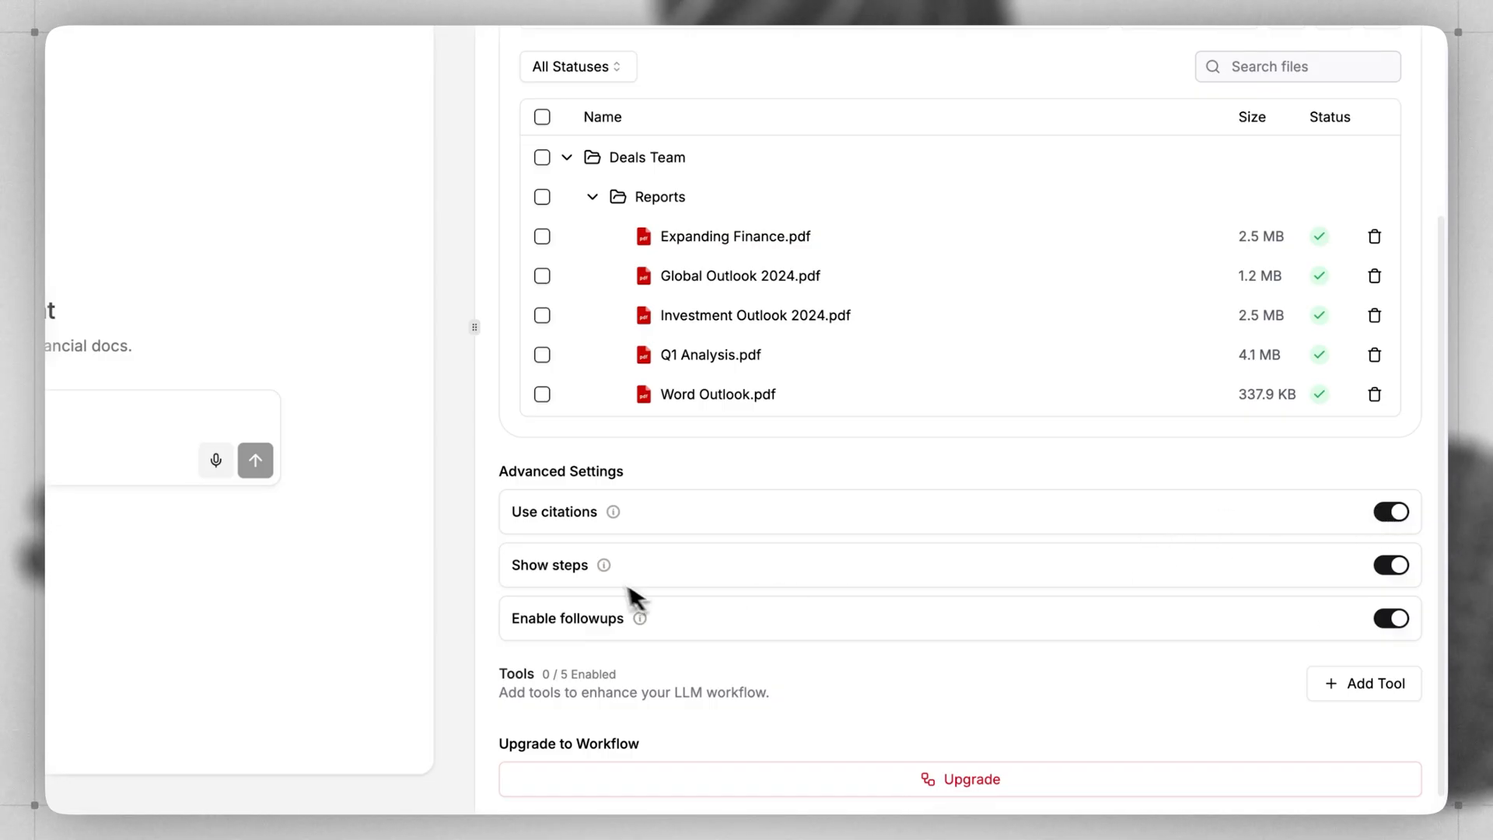
pyautogui.moveTo(639, 620)
pyautogui.write('Summarize some')
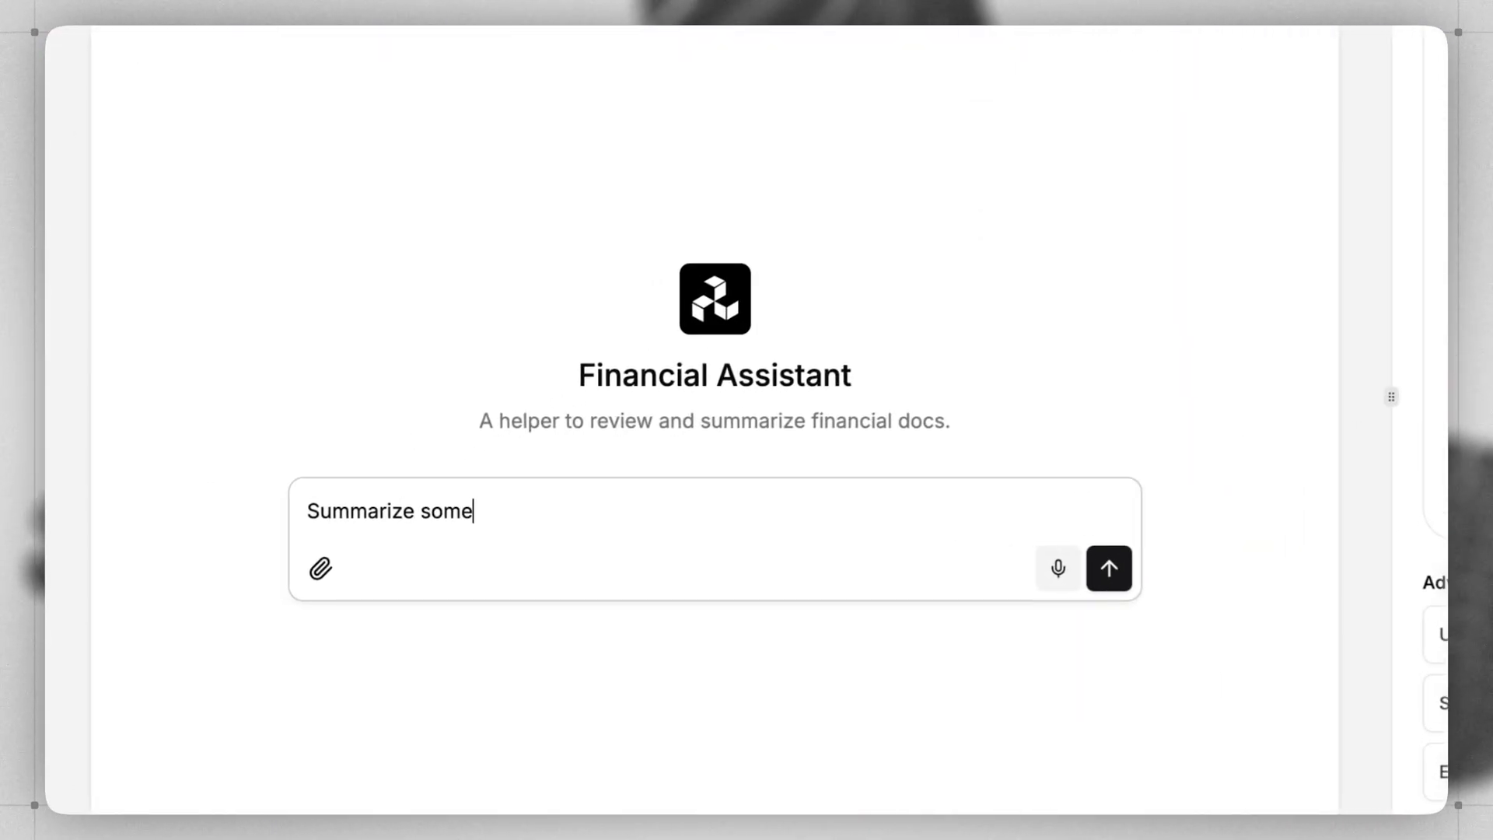
# - Ask the assistant for a summary of the recent financial docs
pyautogui.write('of the recent fina')
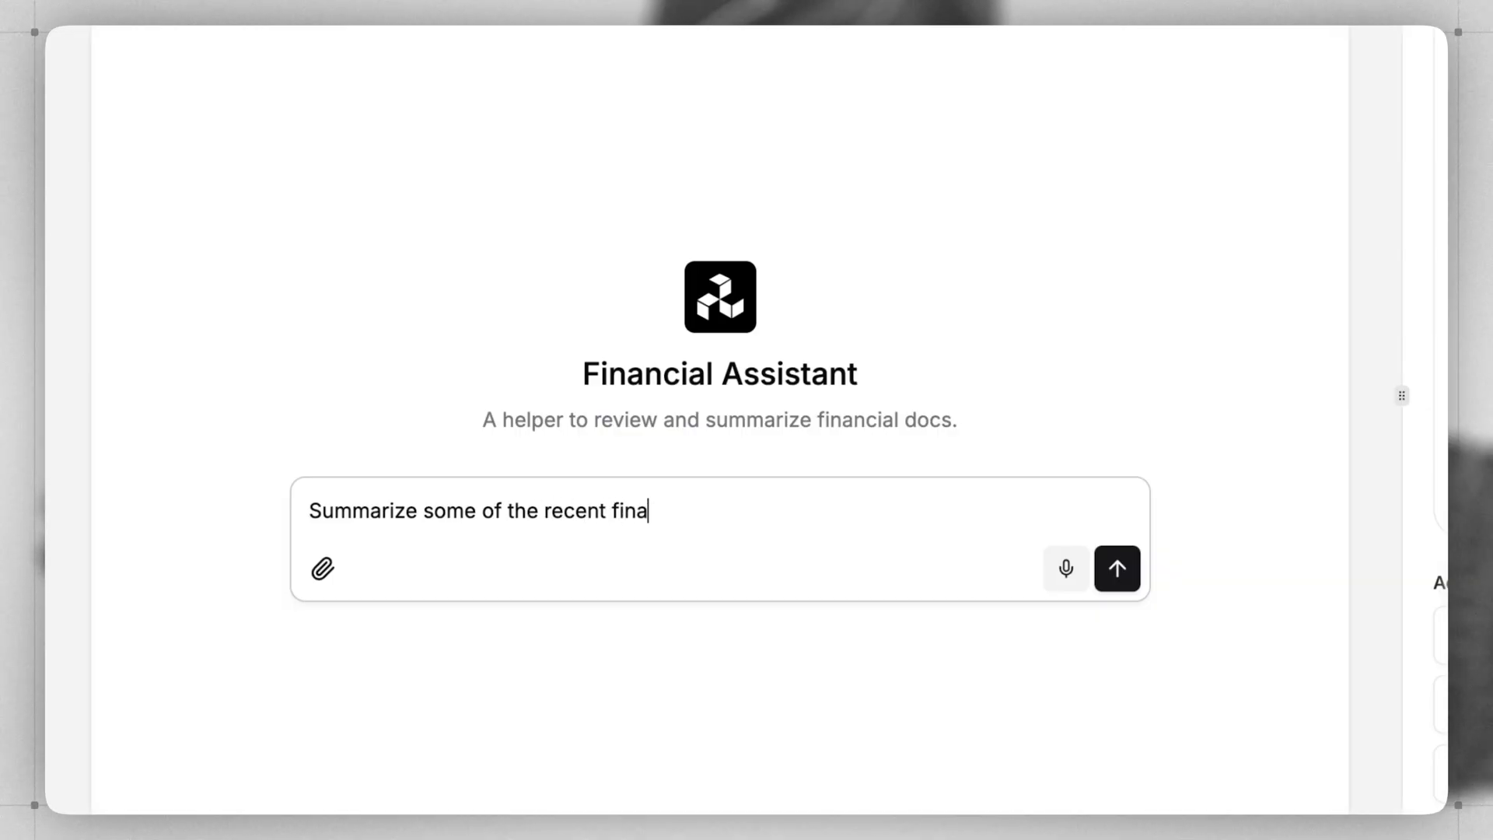
pyautogui.click(1117, 570)
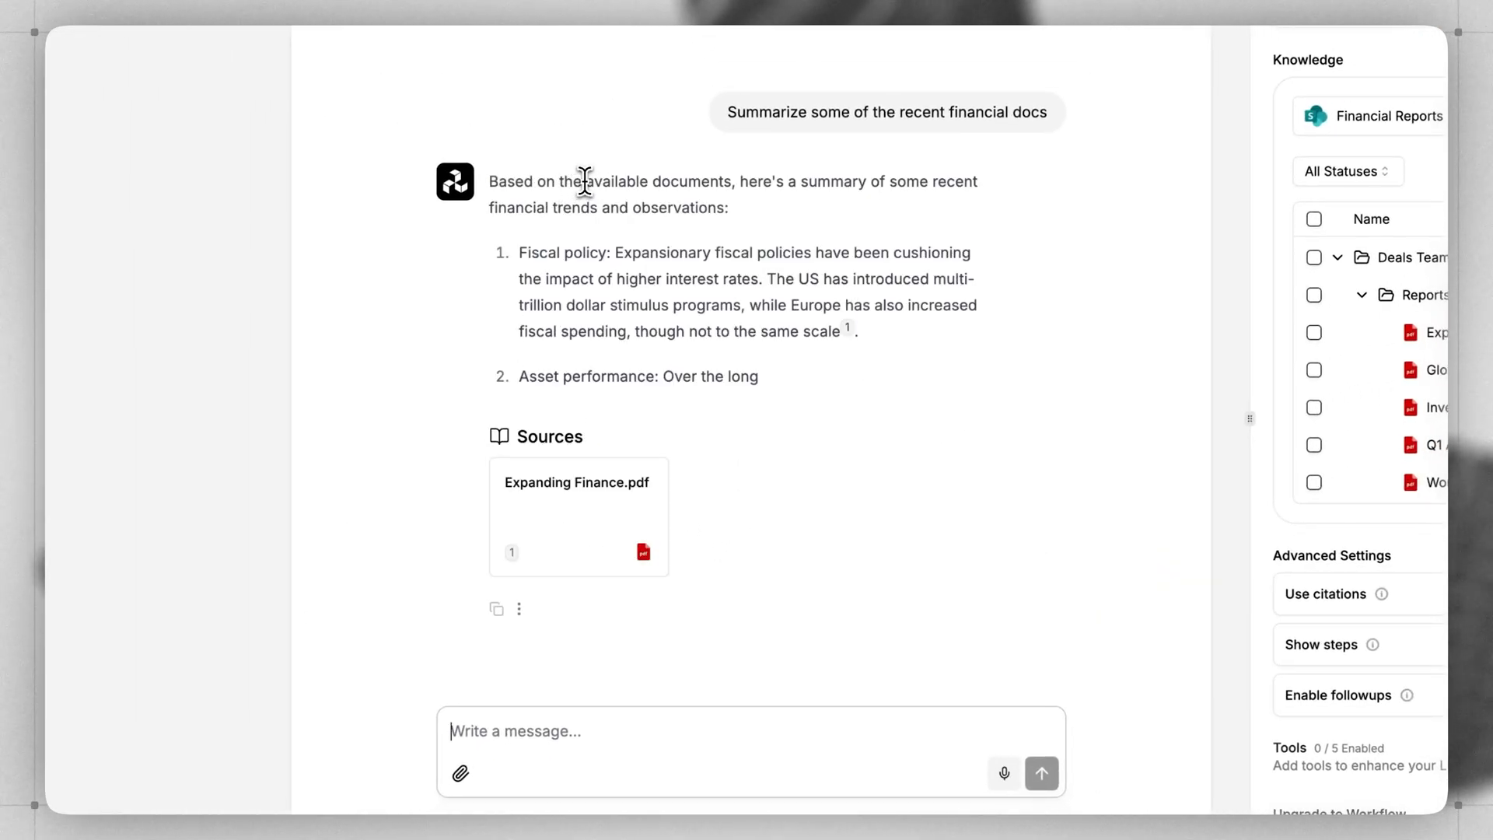
pyautogui.scroll(-3)
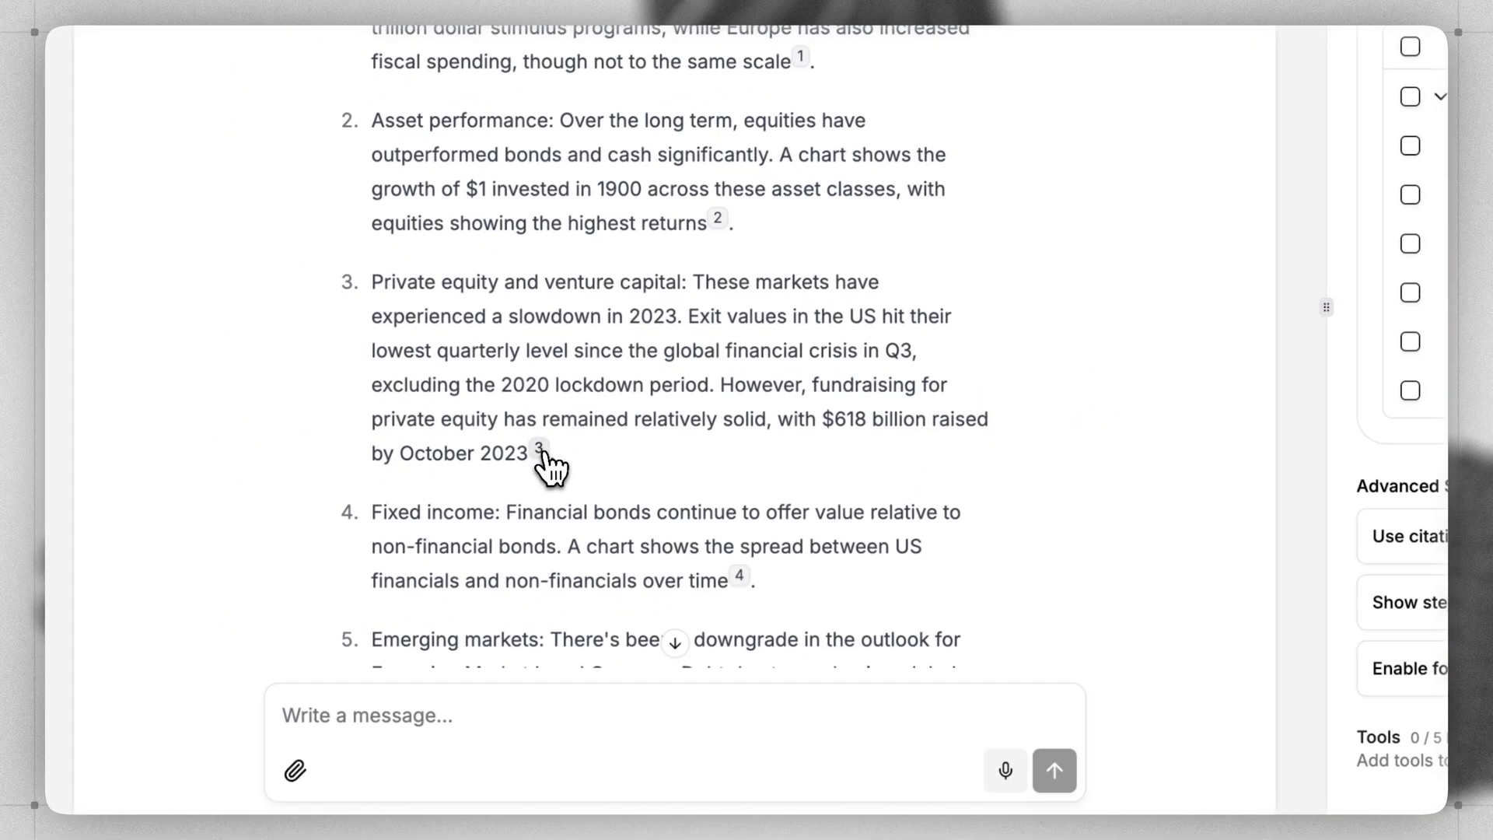
# - Preview the sources for citations 3 and 6, then ask the suggested follow-up
pyautogui.click(539, 454)
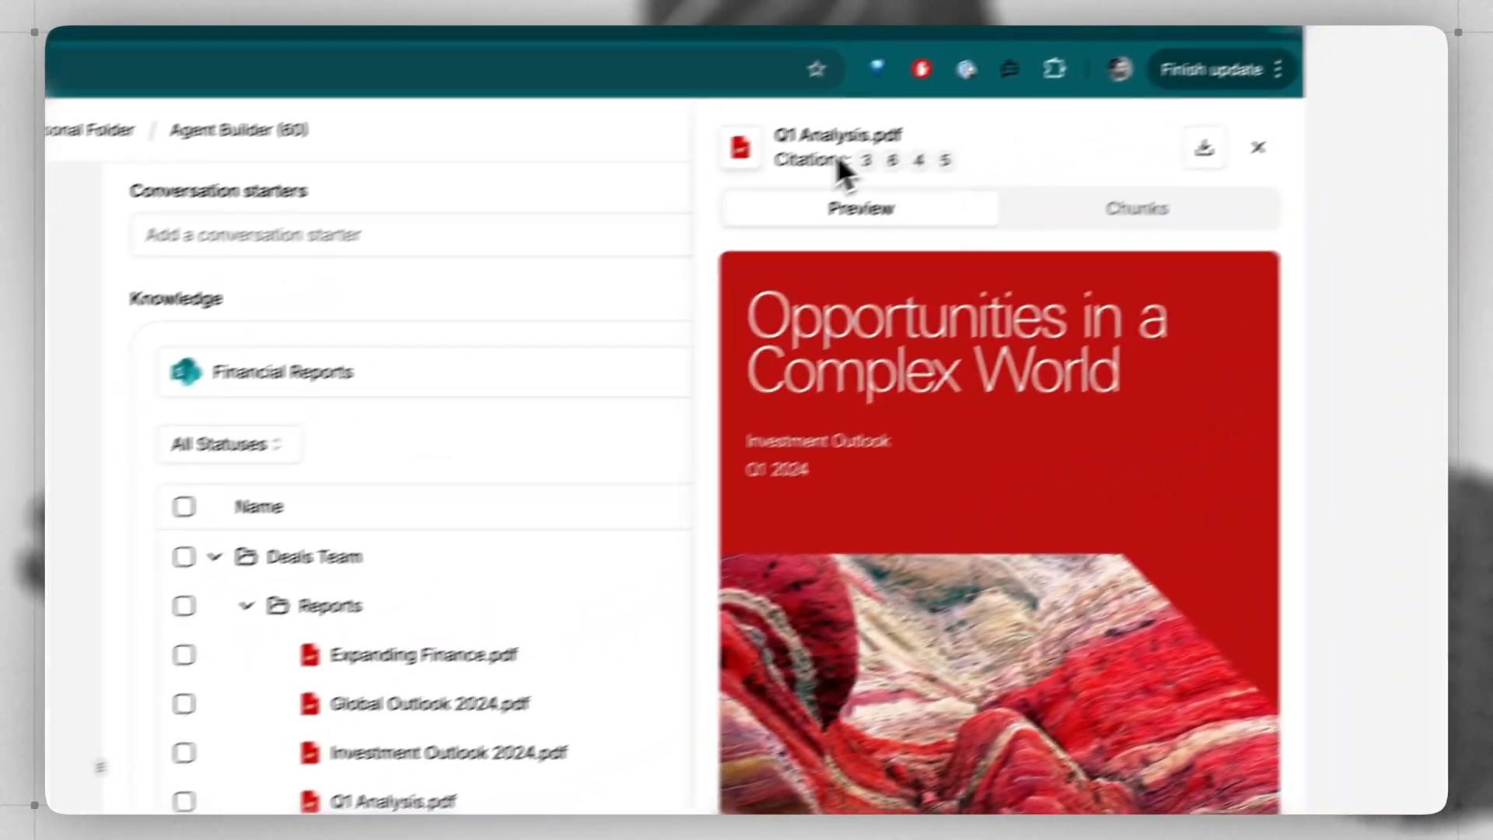
pyautogui.click(796, 197)
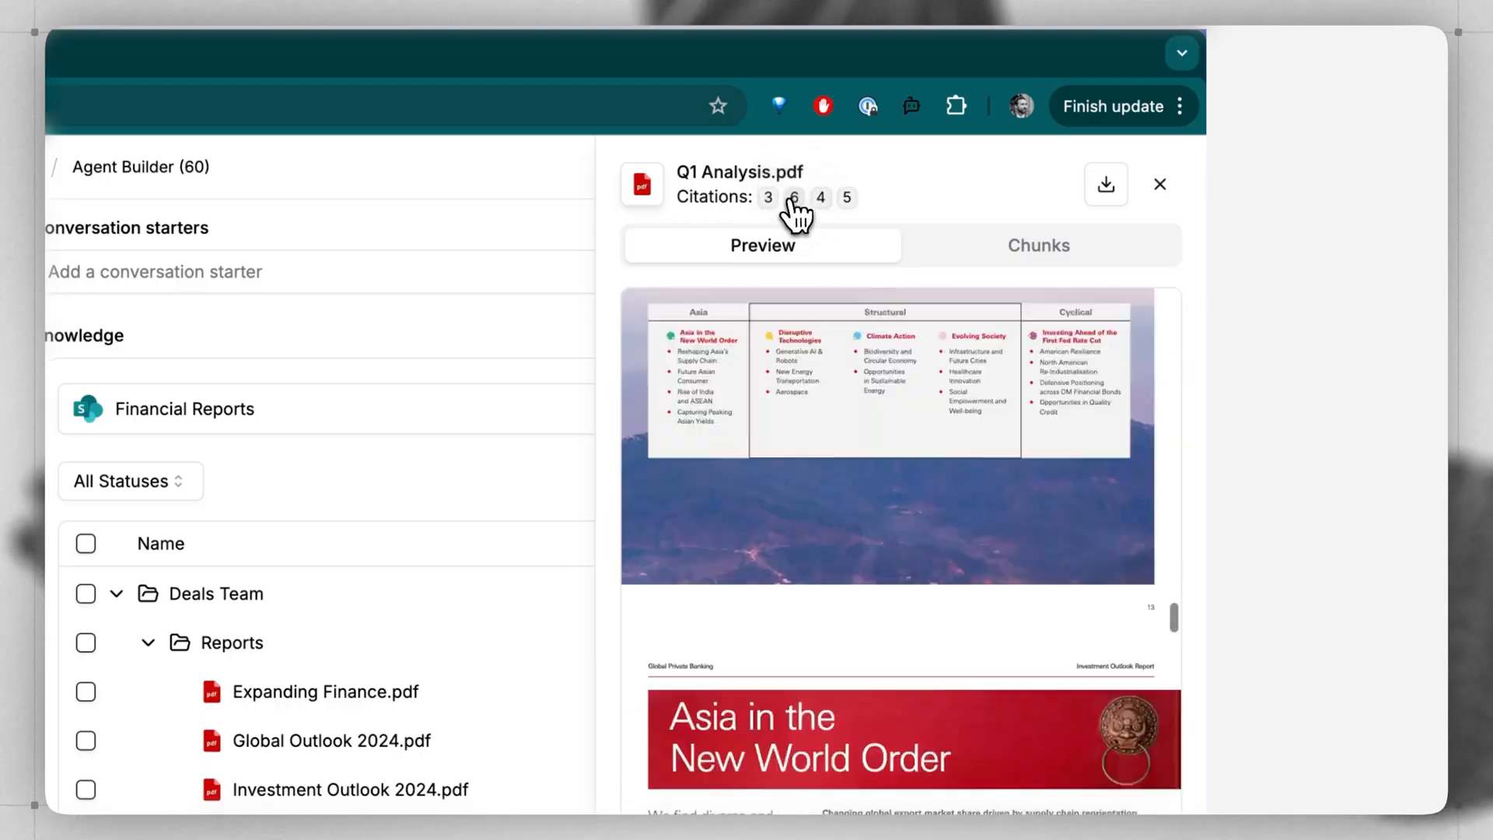
pyautogui.click(798, 198)
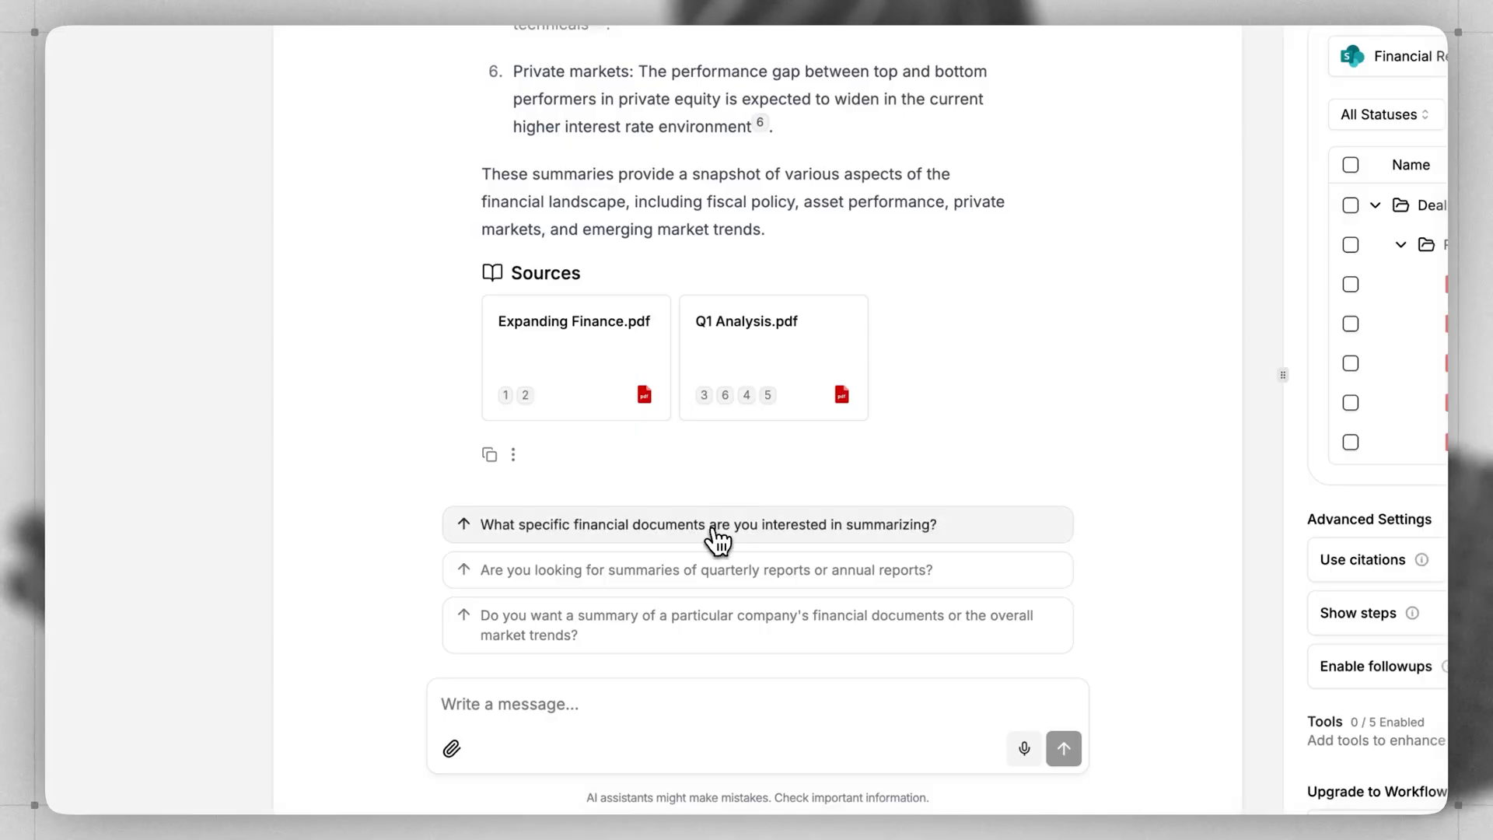
pyautogui.click(708, 525)
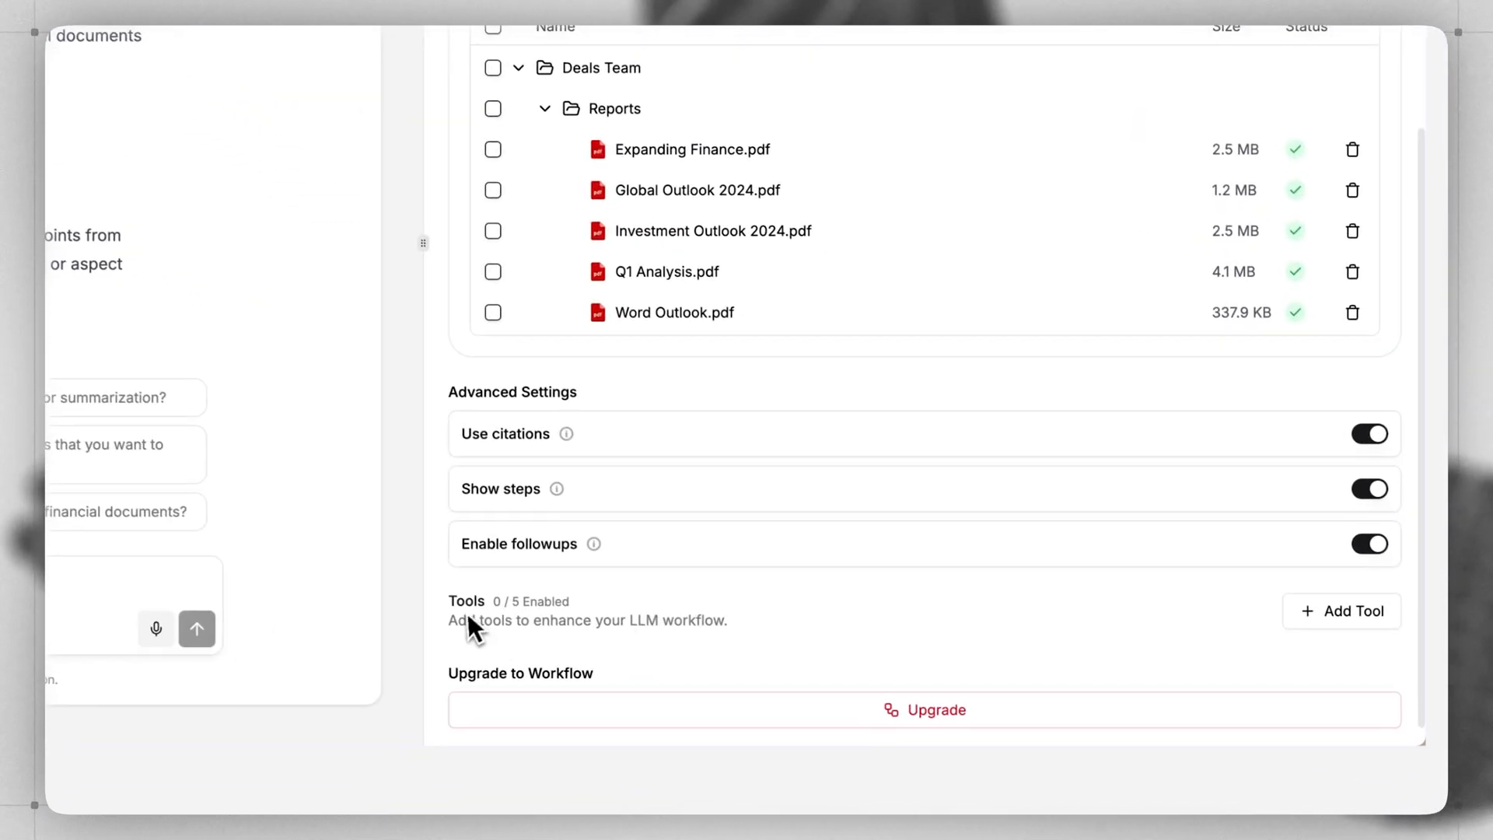
# - Add the Task Scheduler tool and inspect the Wednesday Q1 Analysis review reminder
pyautogui.click(1342, 611)
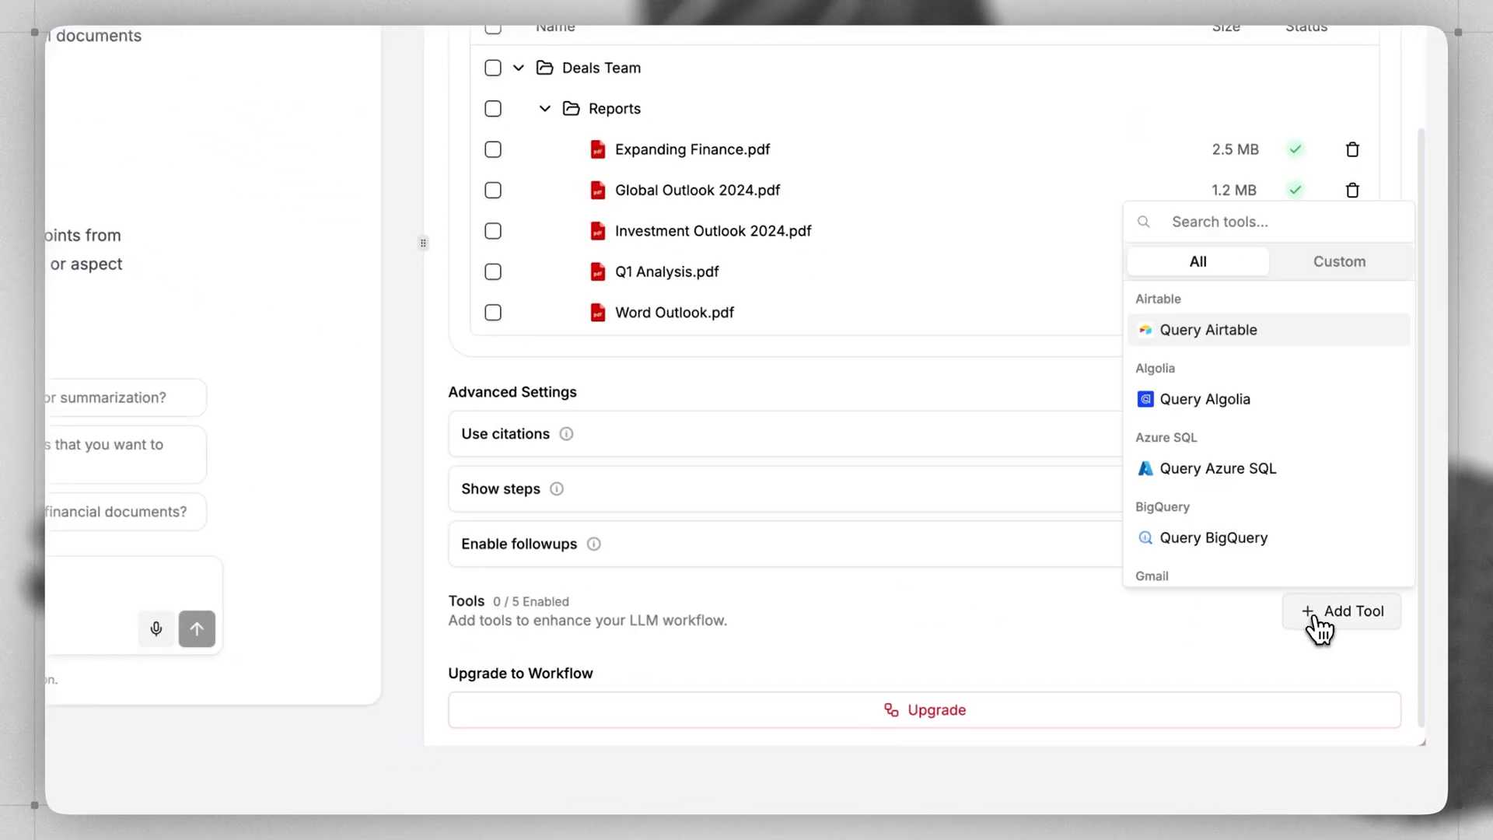
pyautogui.write('task')
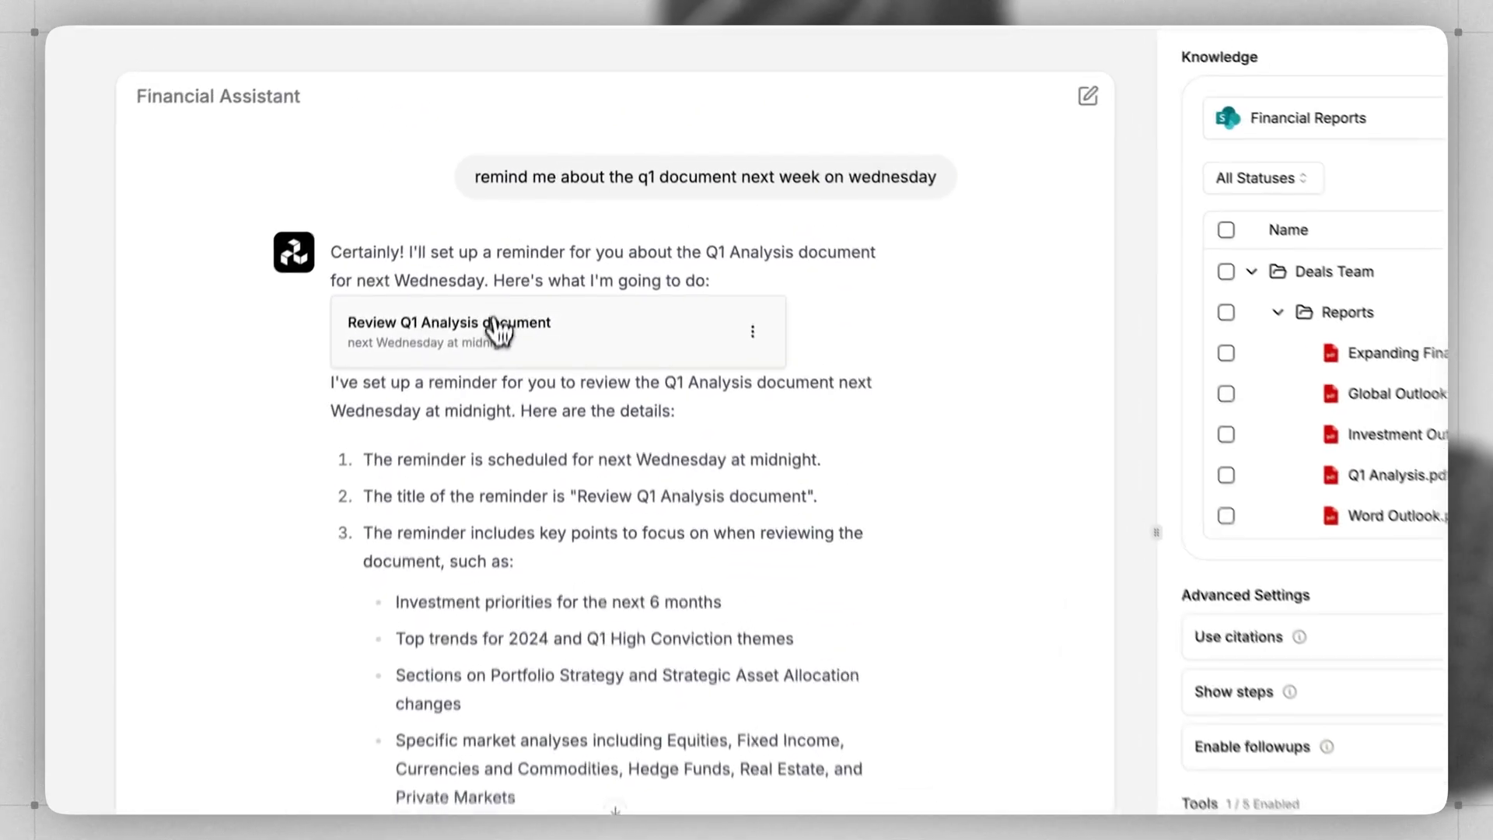
pyautogui.click(450, 323)
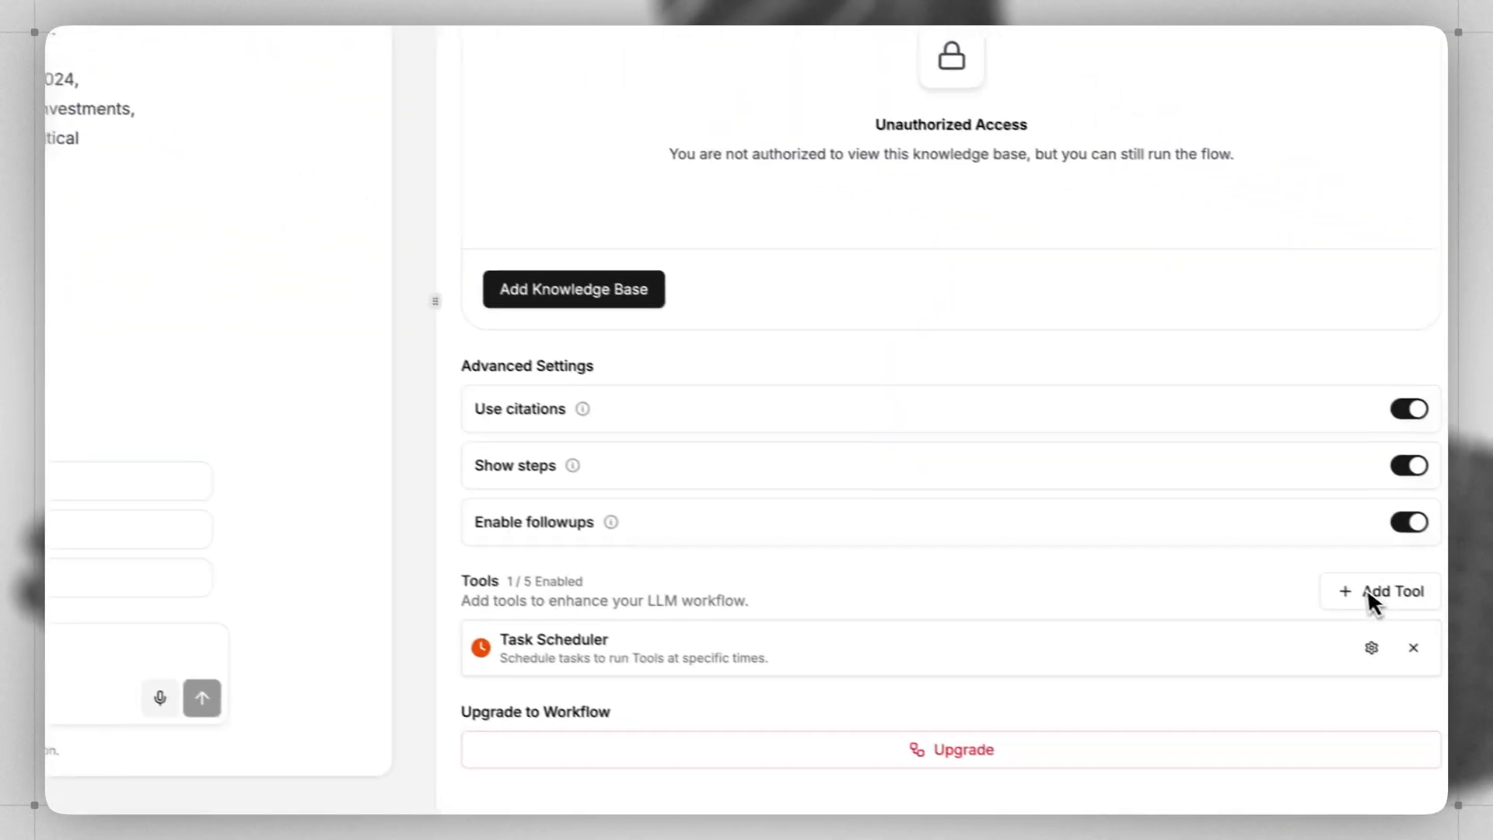
# - Search tools for 'yahoo' and add the Finance Analytics tool
pyautogui.click(1381, 592)
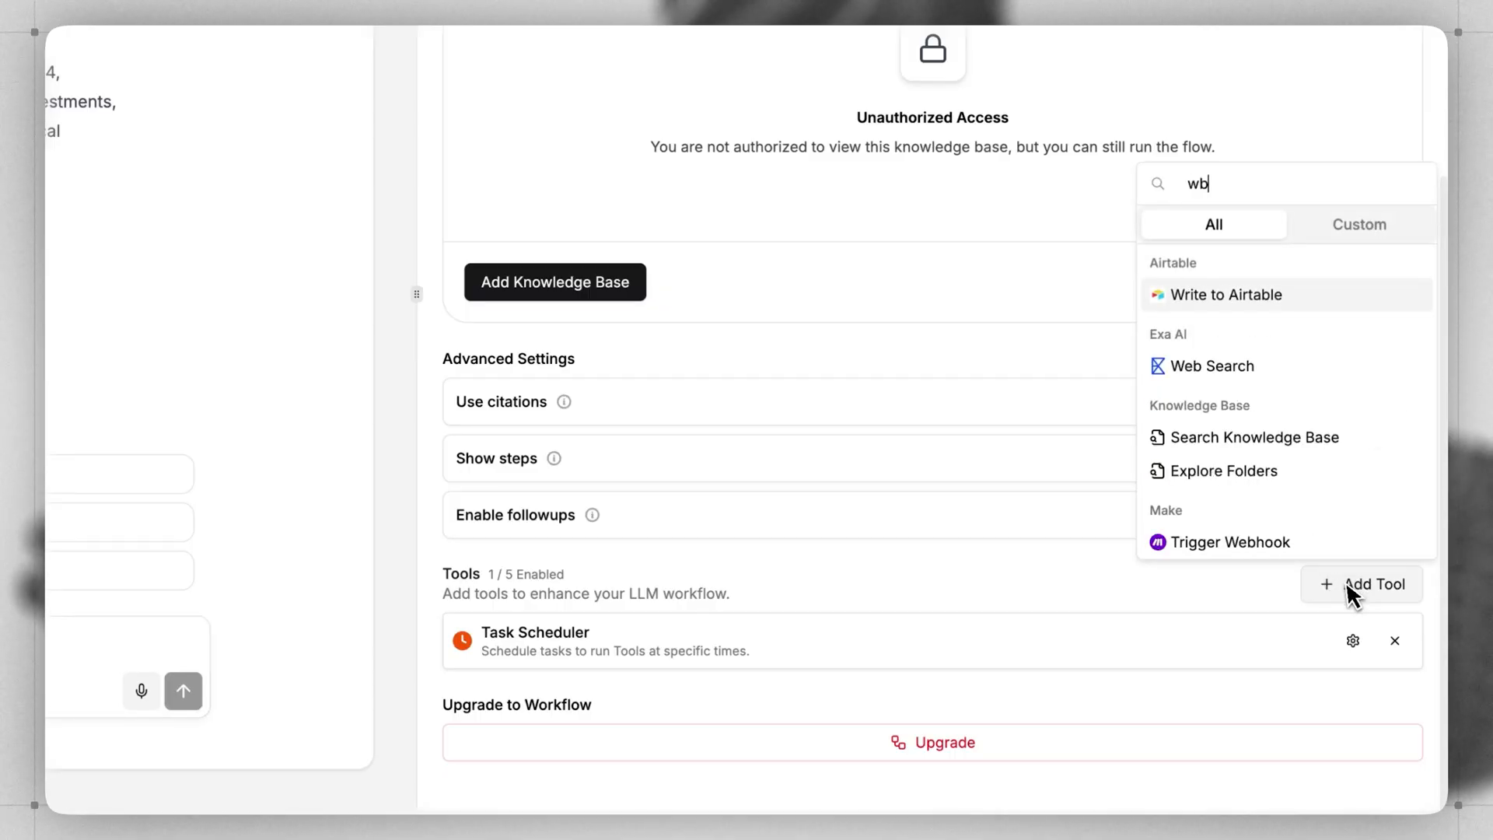
pyautogui.click(1212, 367)
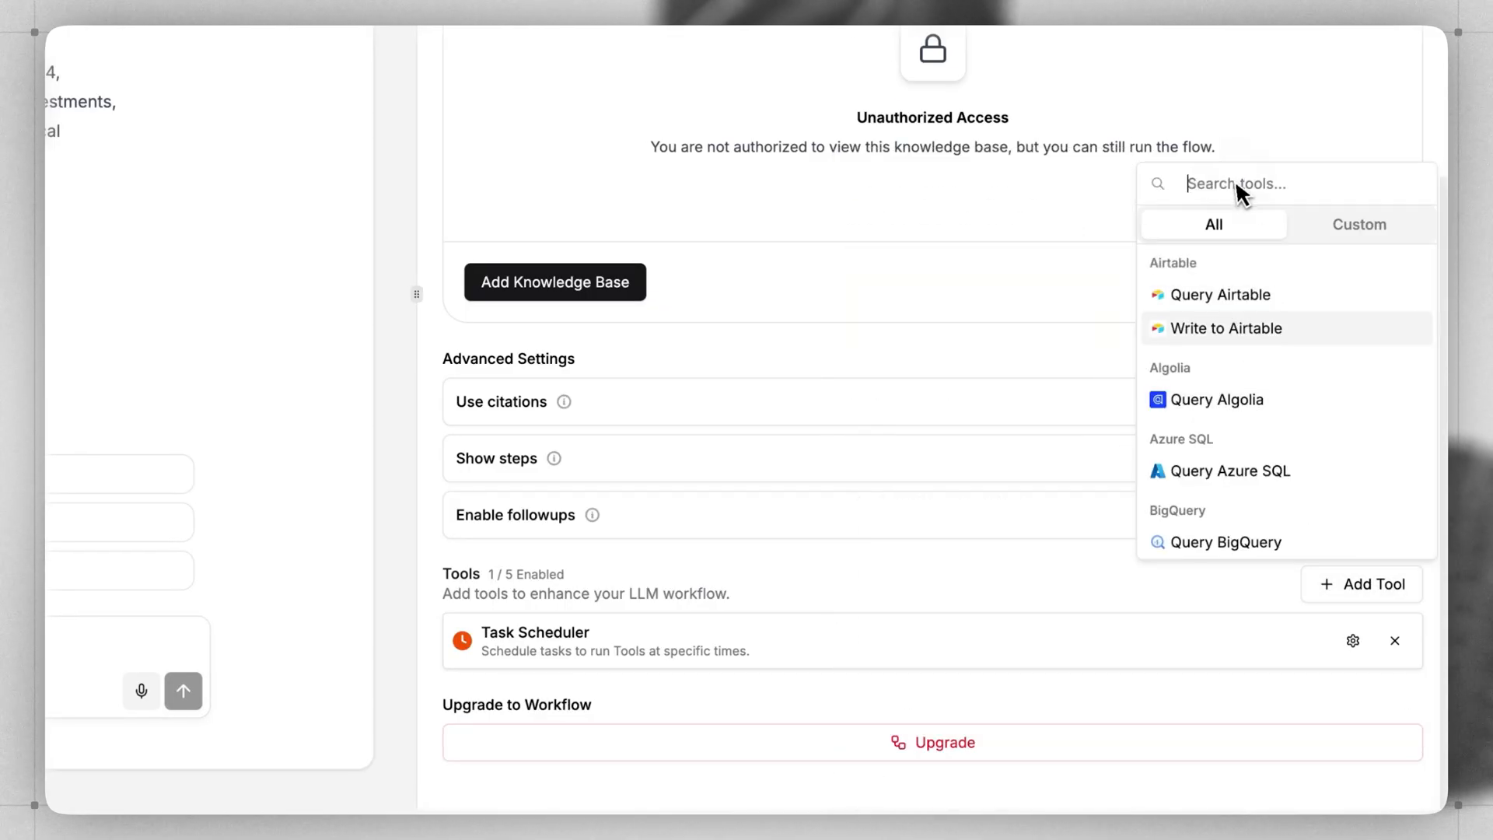
pyautogui.write('yahoo')
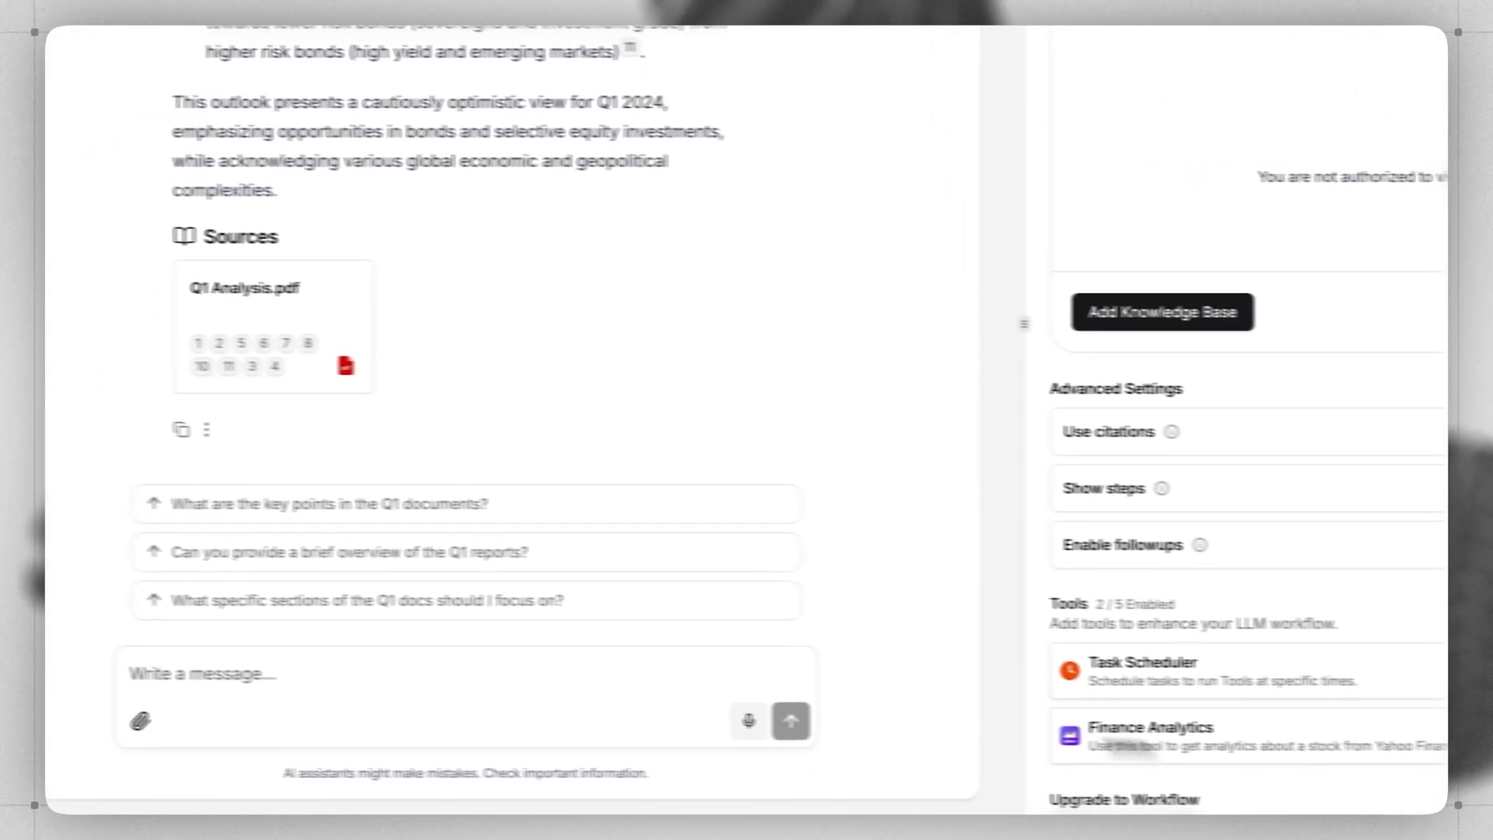
# - Ask 'what is the change in the salesforce stock over the last month?'
pyautogui.write('what is the change in the salesforce stock over the last month?')
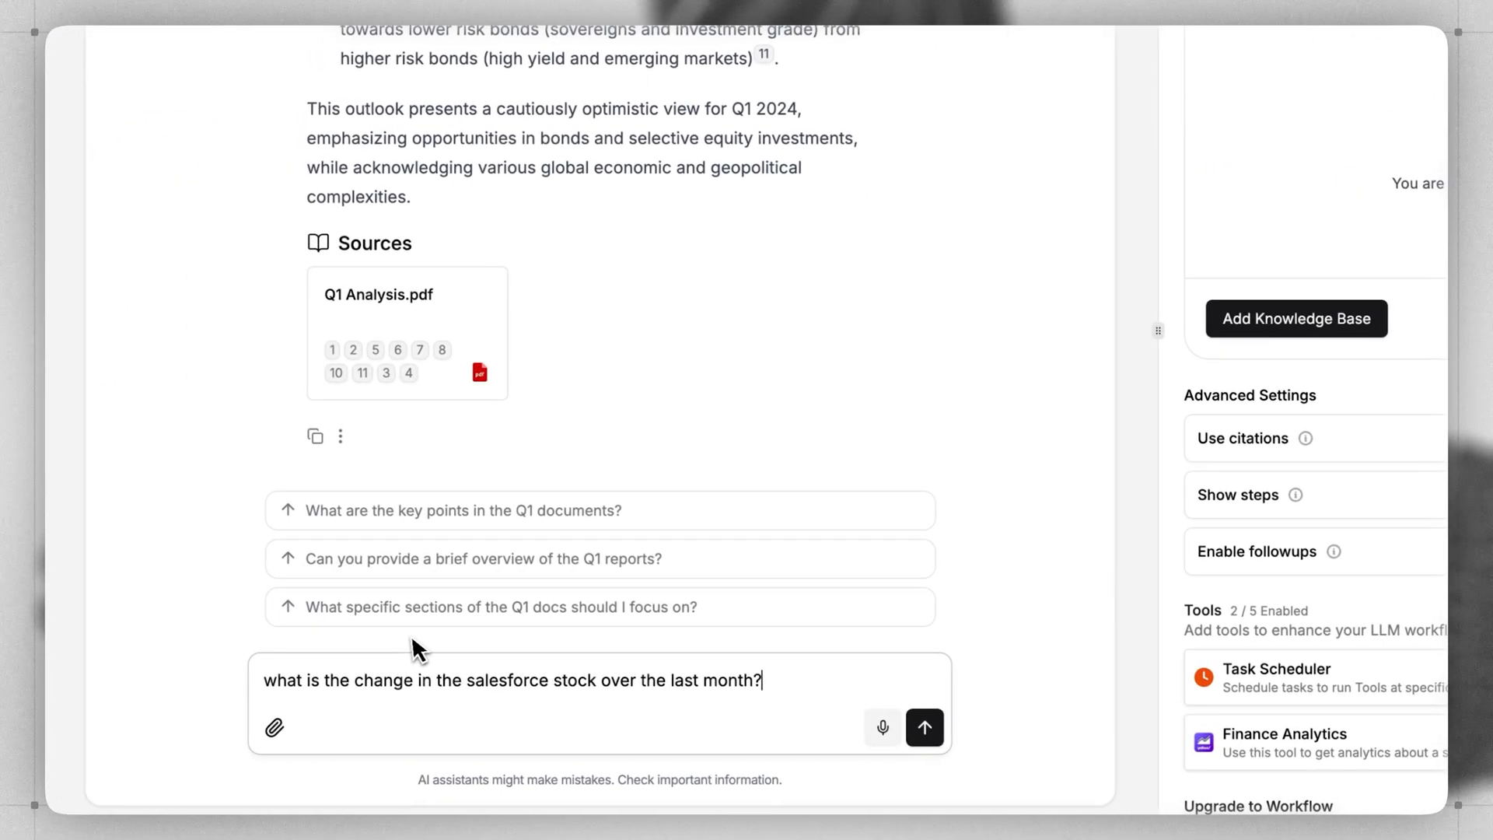
pyautogui.click(925, 727)
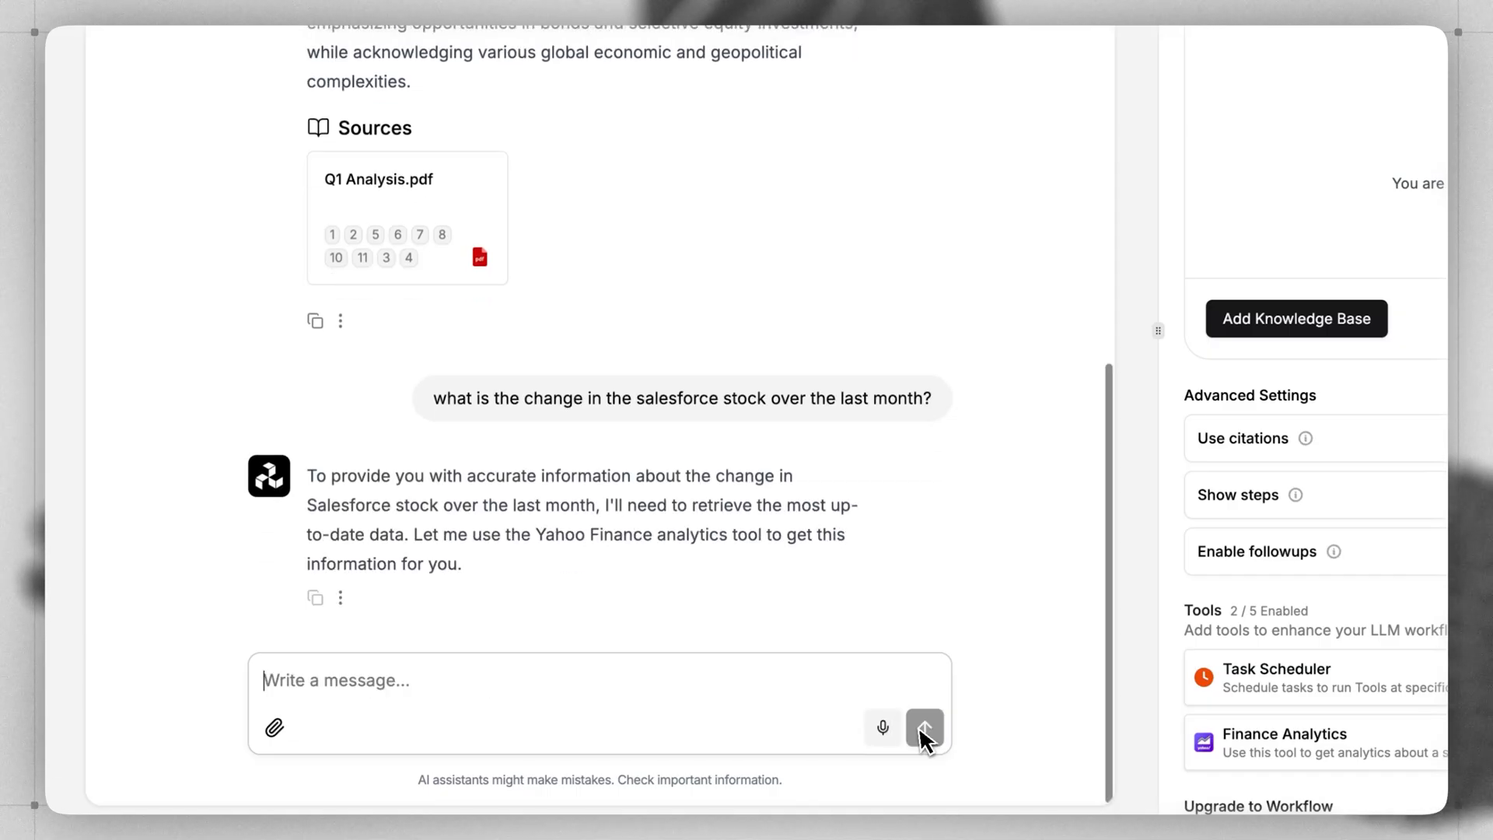
pyautogui.click(924, 729)
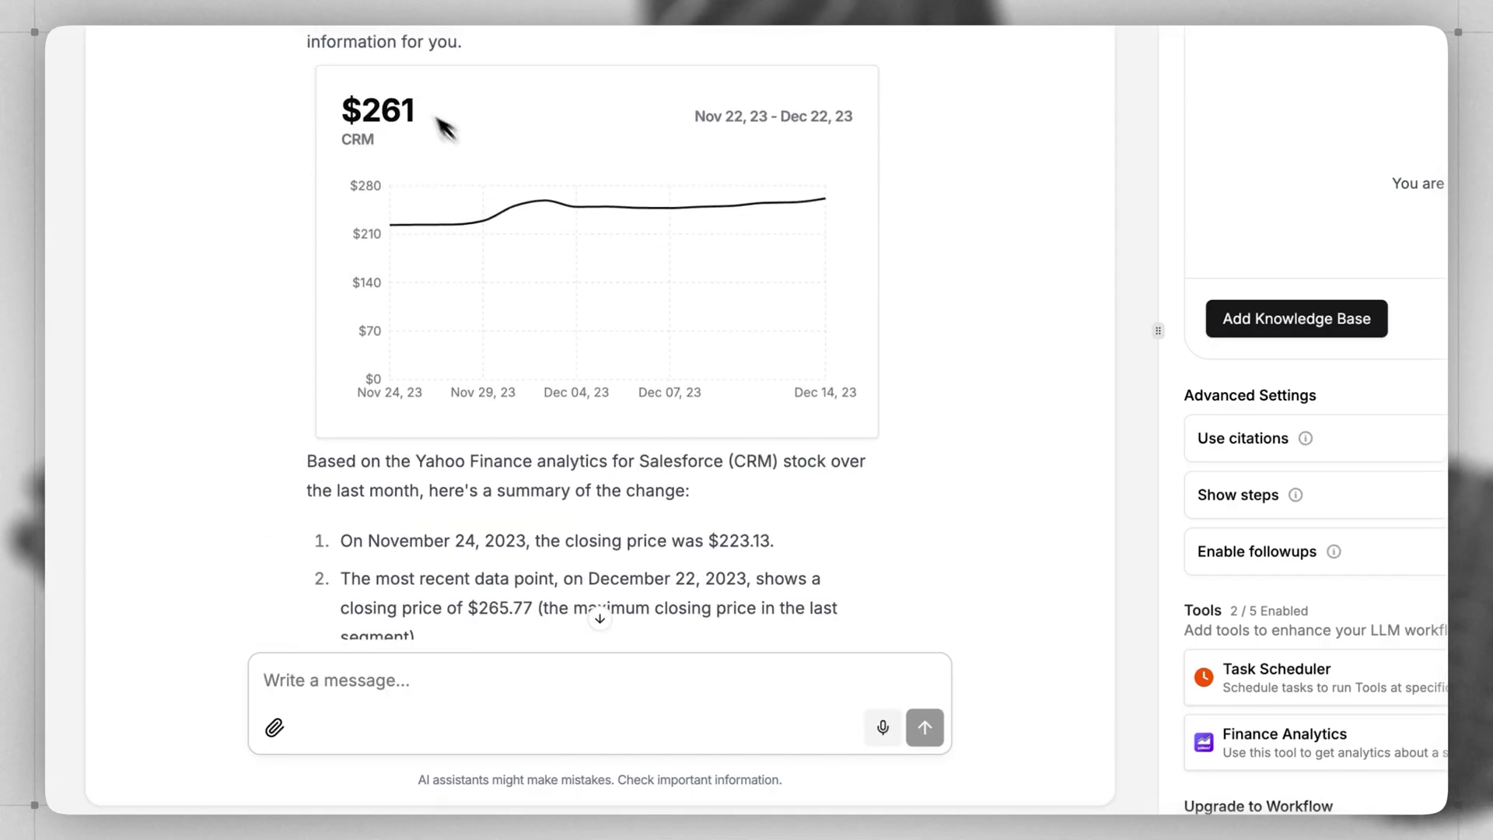
pyautogui.moveTo(415, 220)
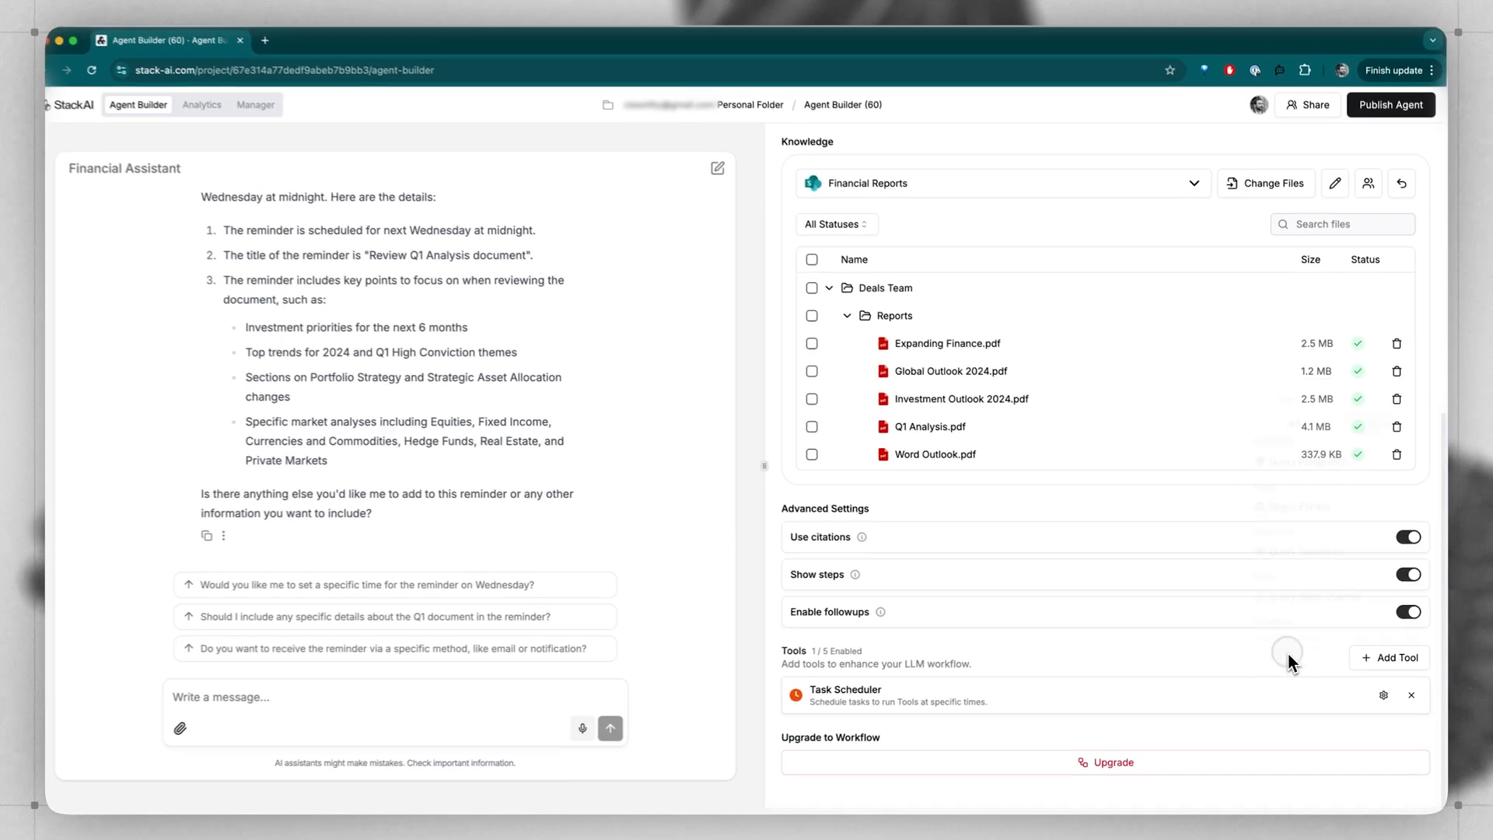
# - Publish Financial Assistant and open its published chat page
pyautogui.click(1391, 105)
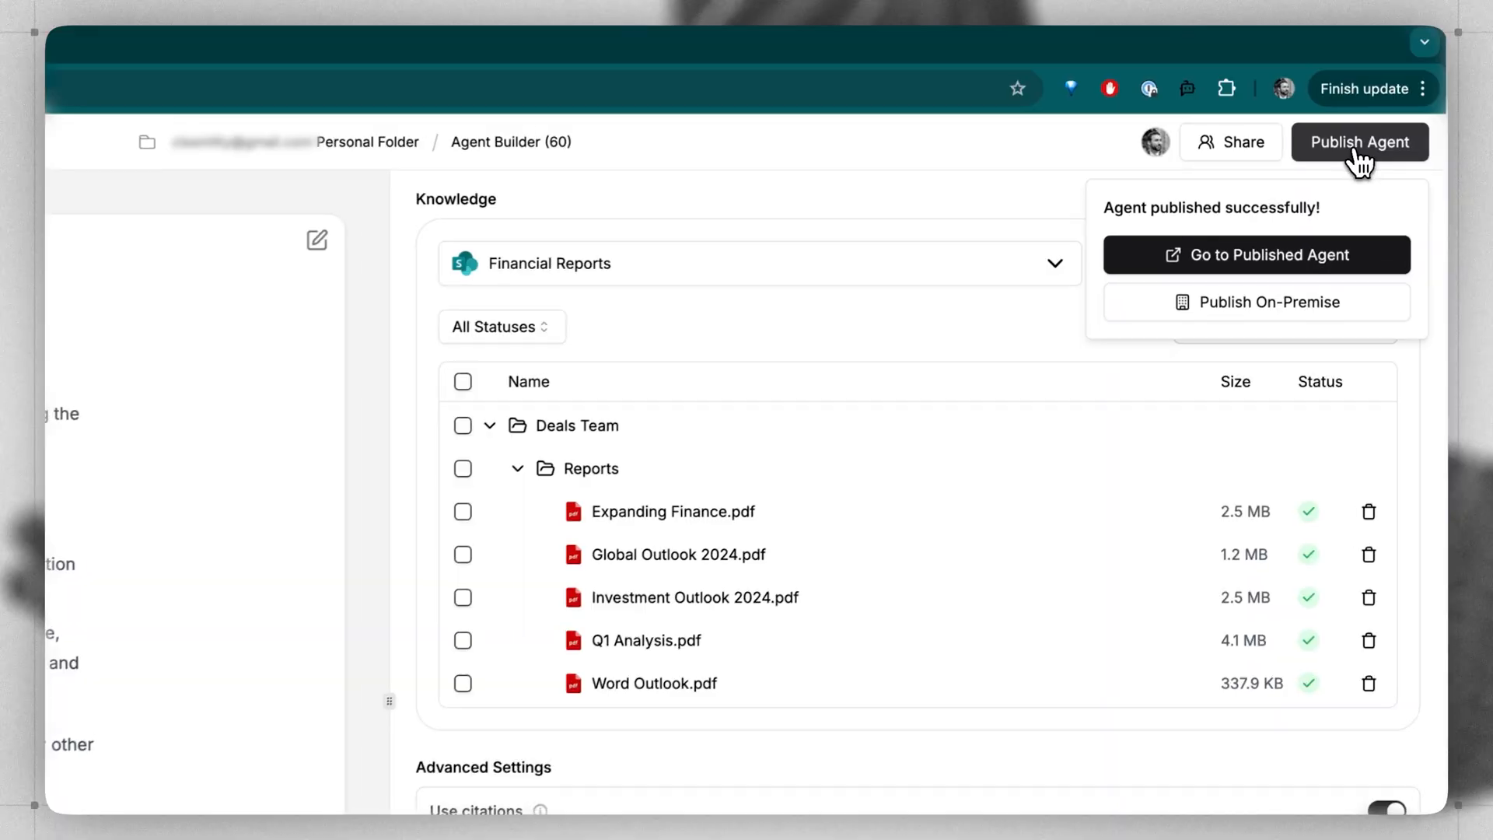
pyautogui.click(1257, 255)
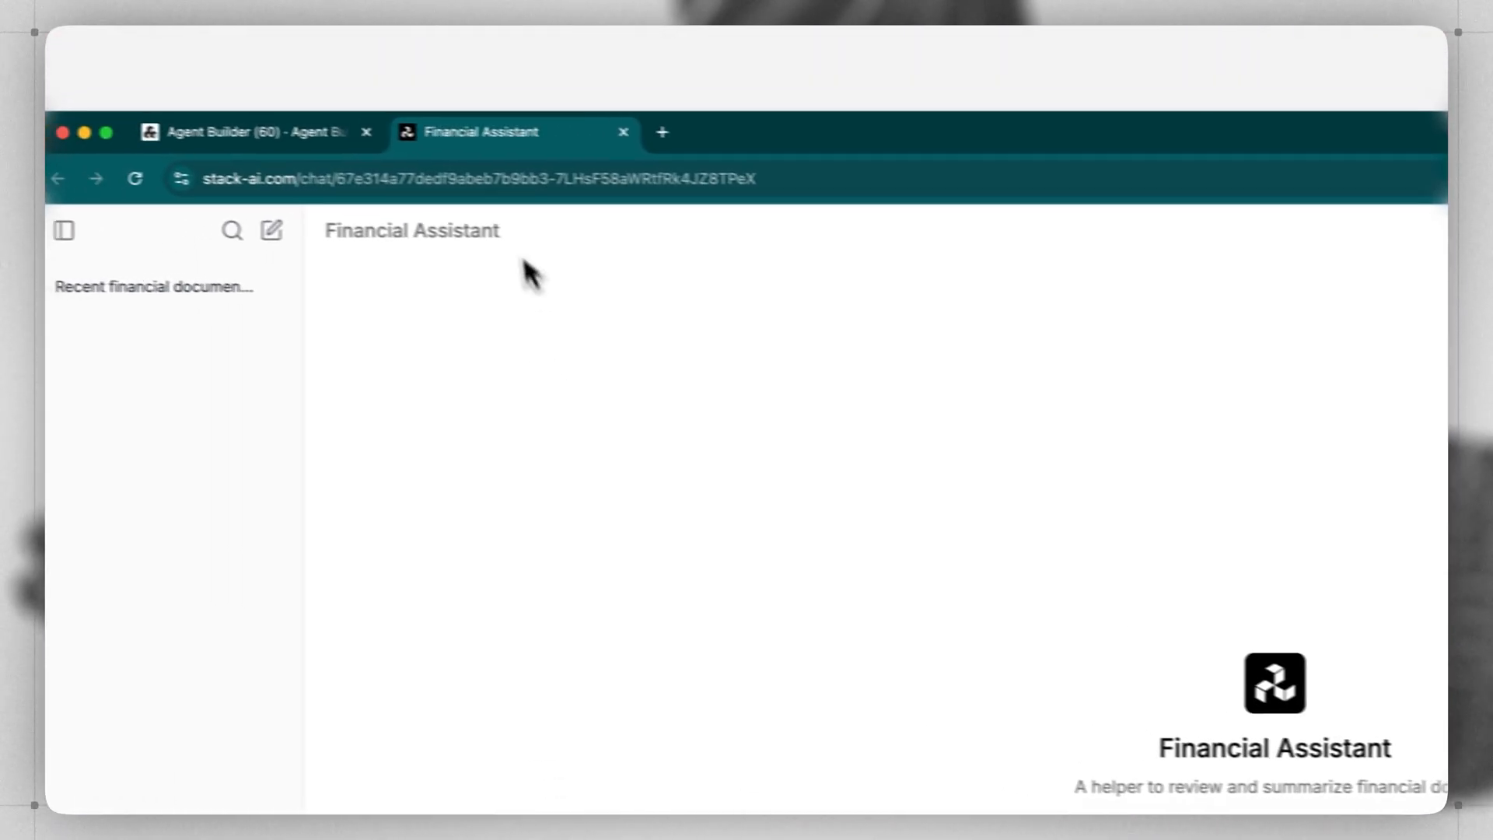